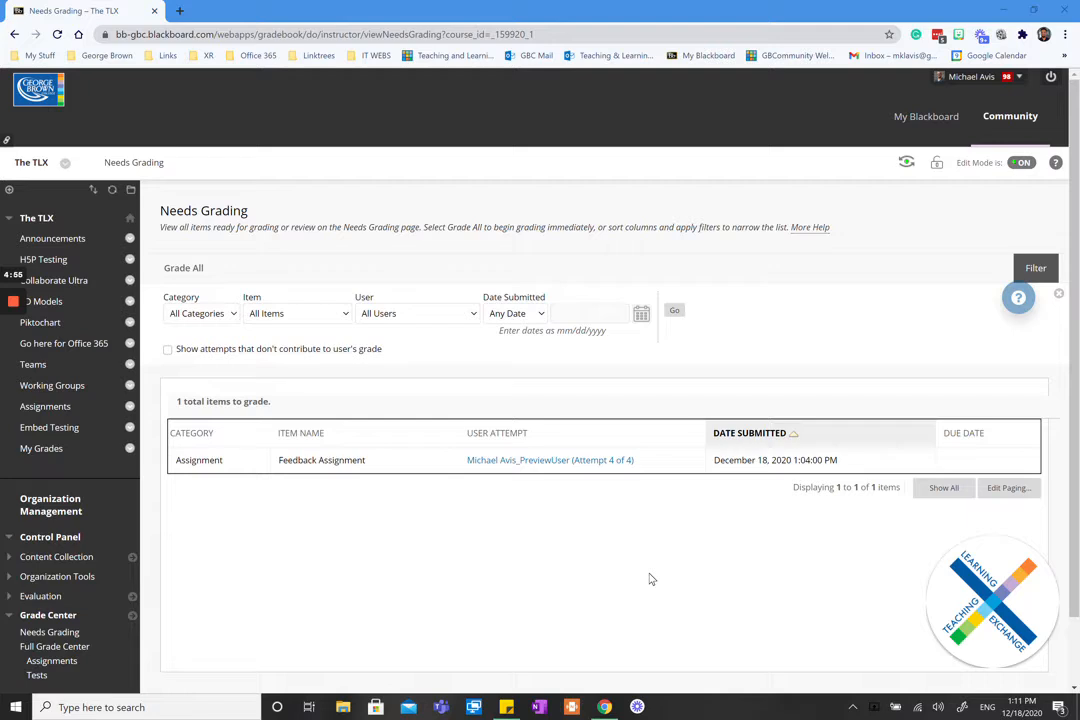
mouse_move(450, 588)
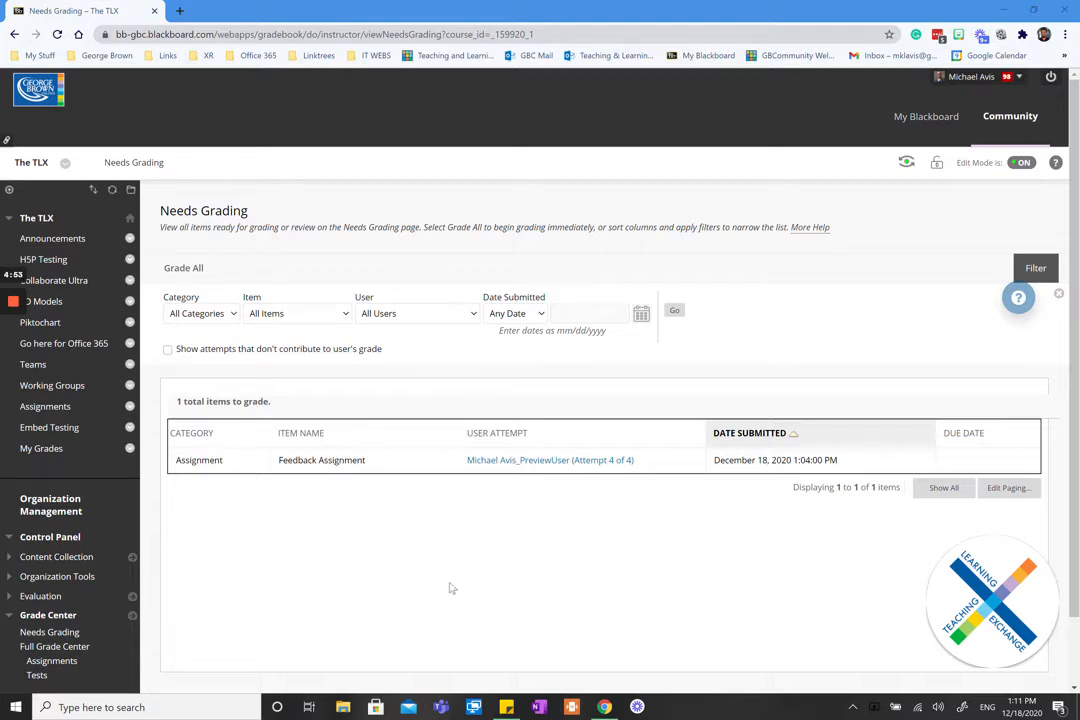
mouse_move(140, 628)
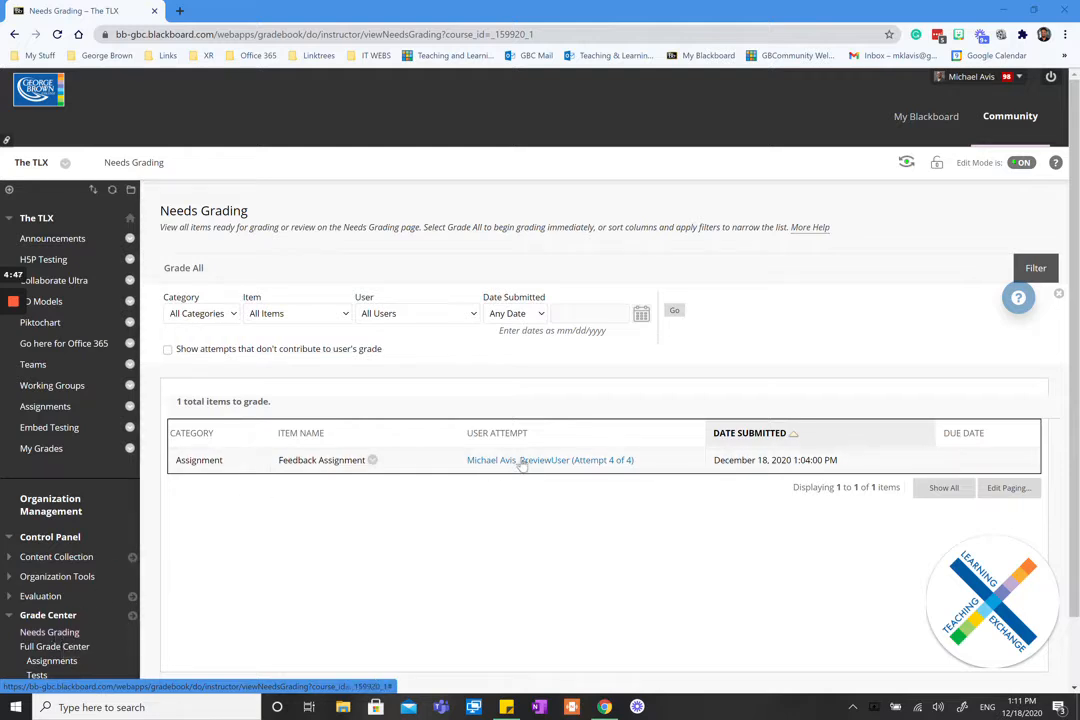
Open the waiting Feedback Assignment attempt from the Needs Grading queue.
click(550, 460)
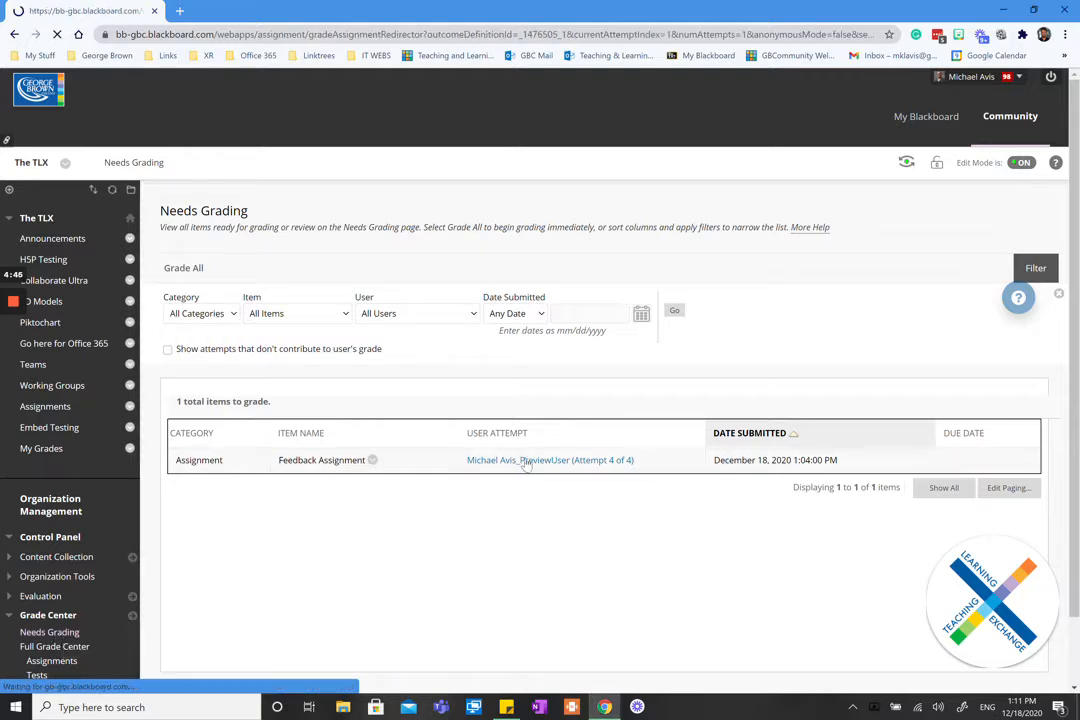
Show the submitted George Brown College image and expand the empty Feedback to Learner area.
click(550, 460)
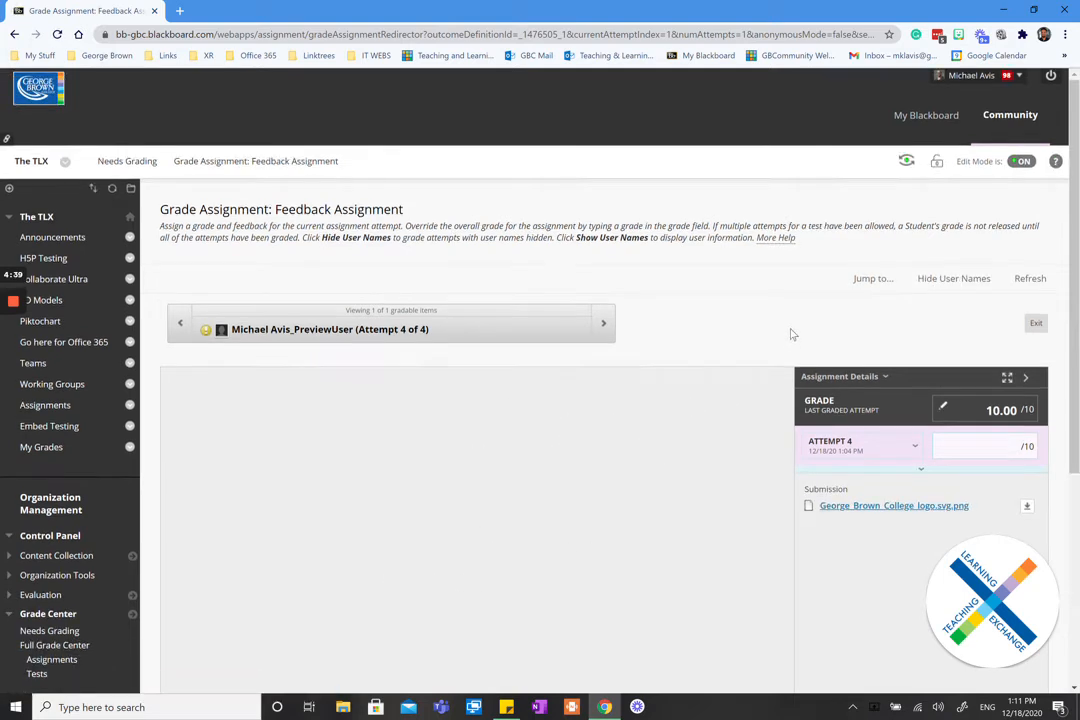
scroll(up, 3)
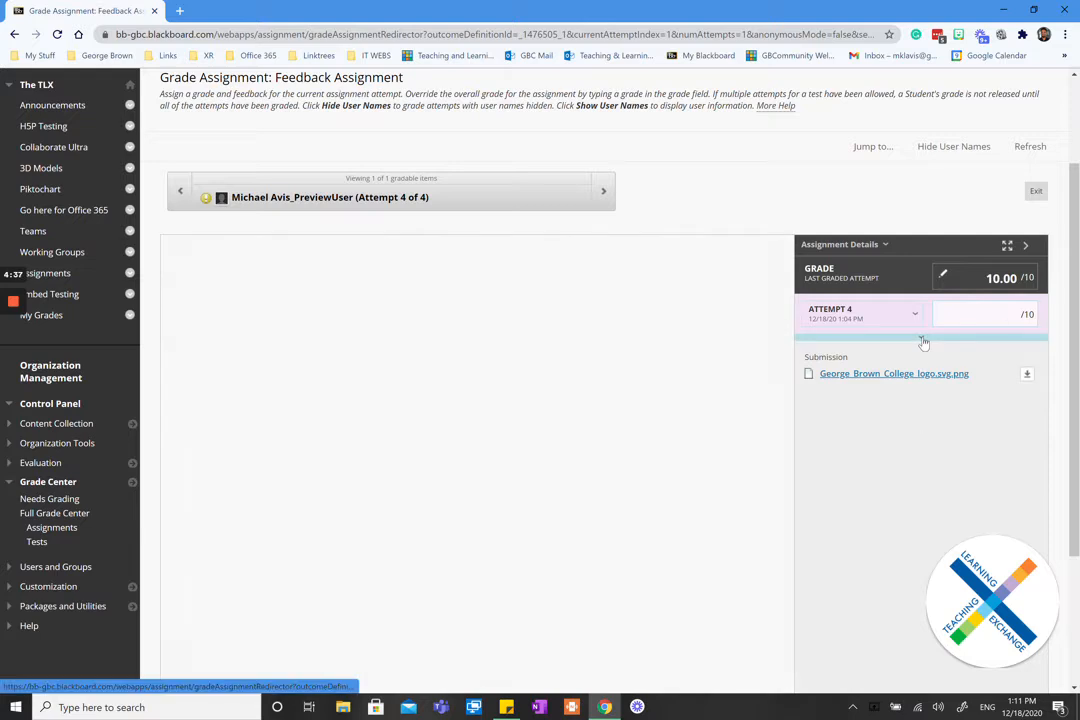
click(894, 374)
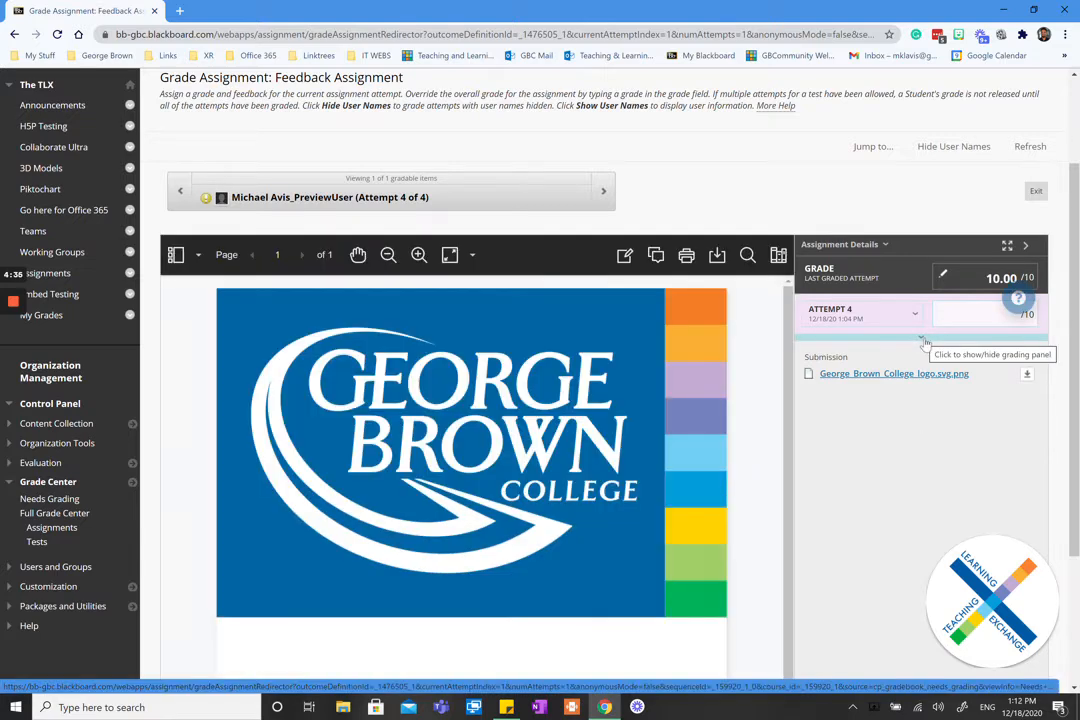
click(920, 338)
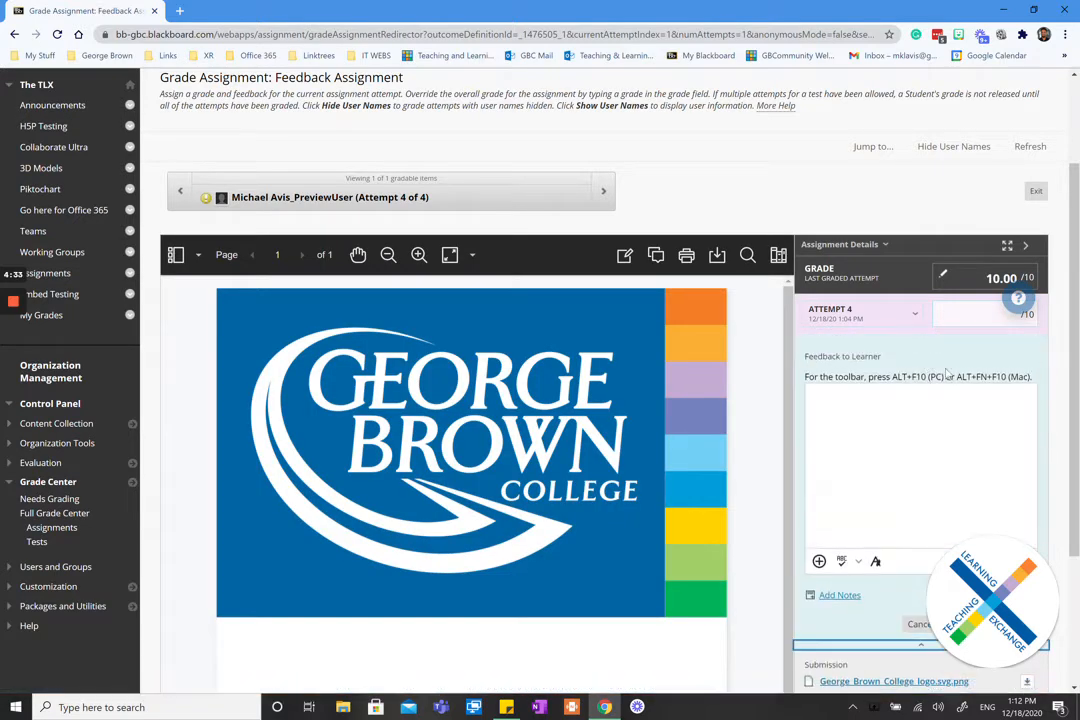
scroll(down, 3)
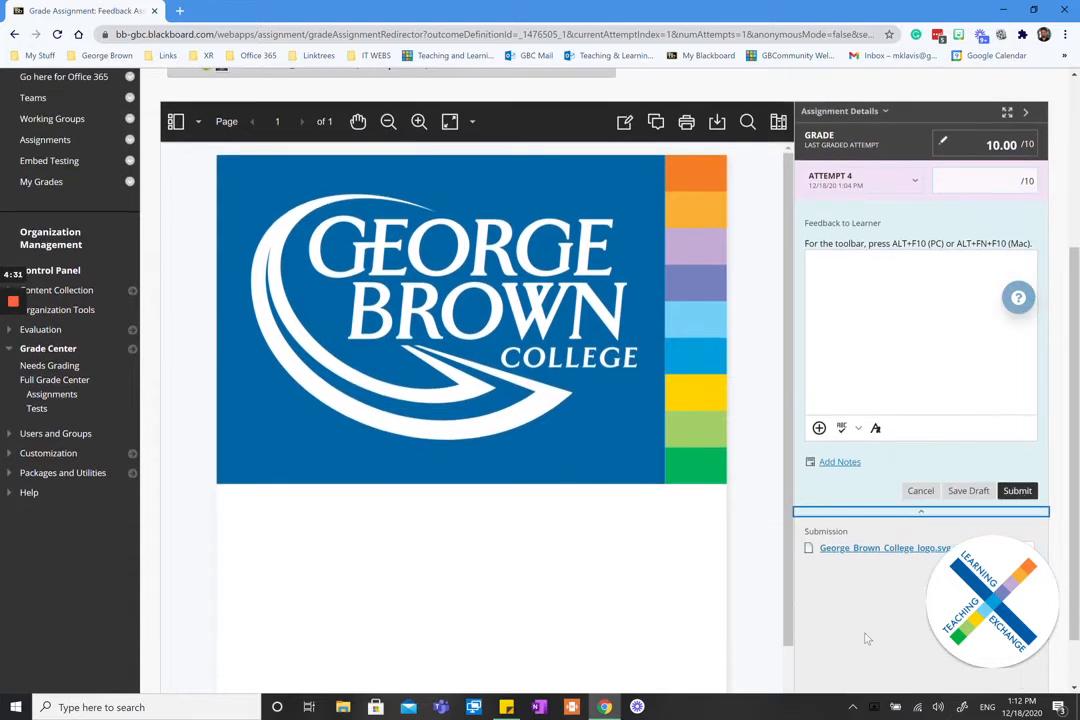
mouse_move(856, 296)
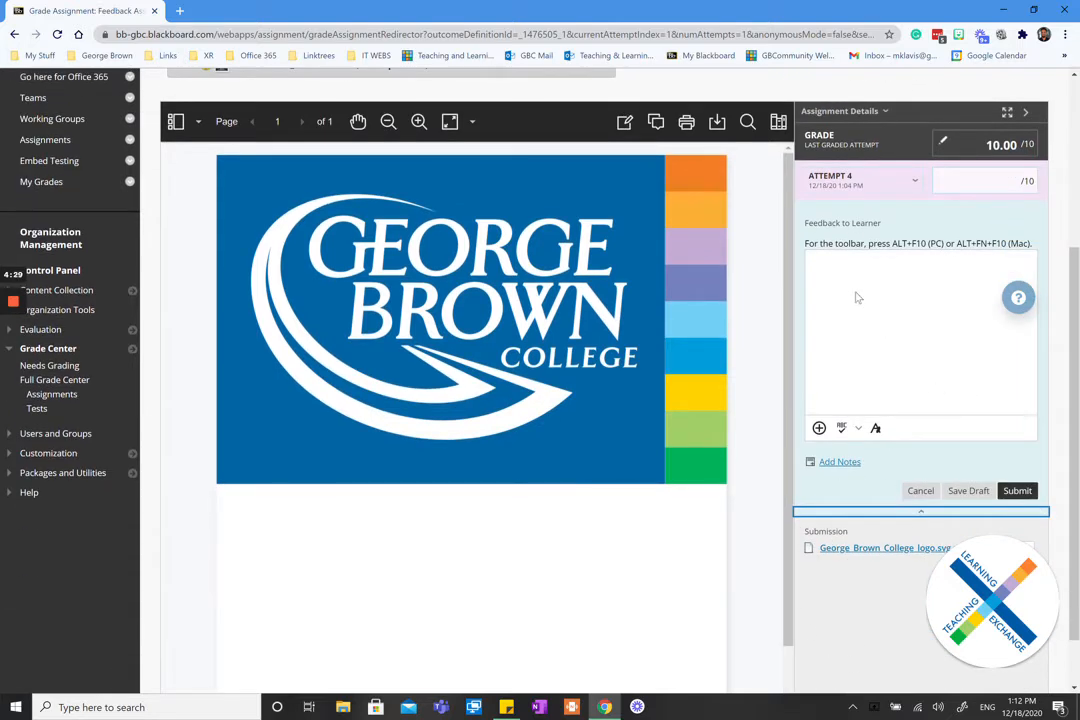
click(910, 330)
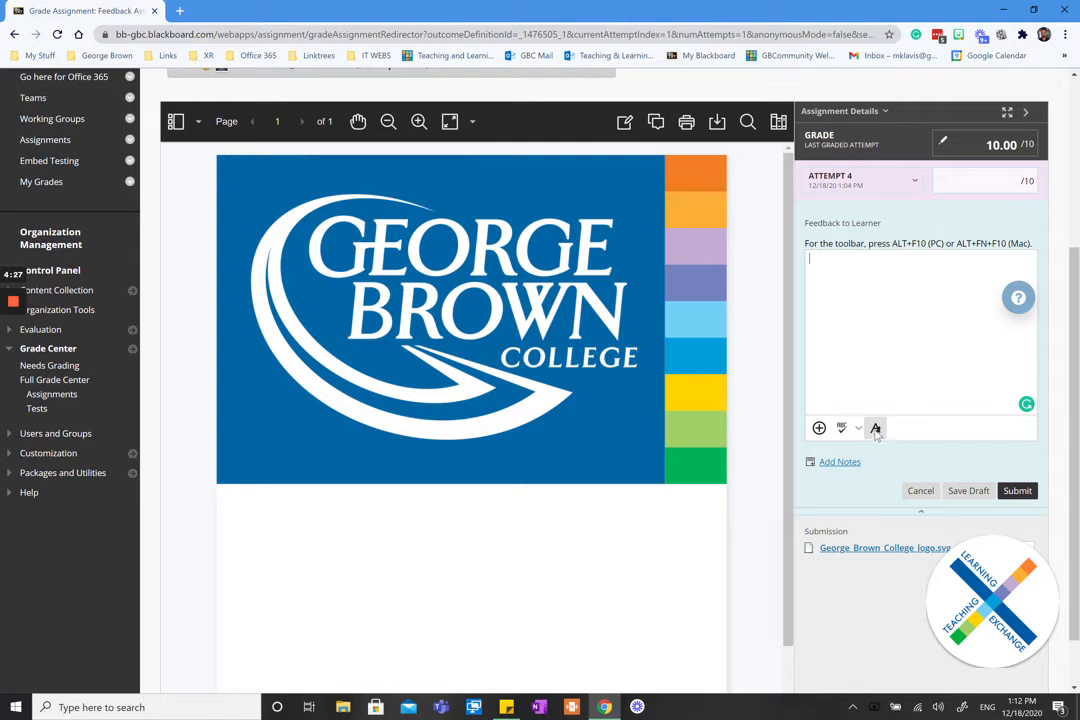
mouse_move(876, 428)
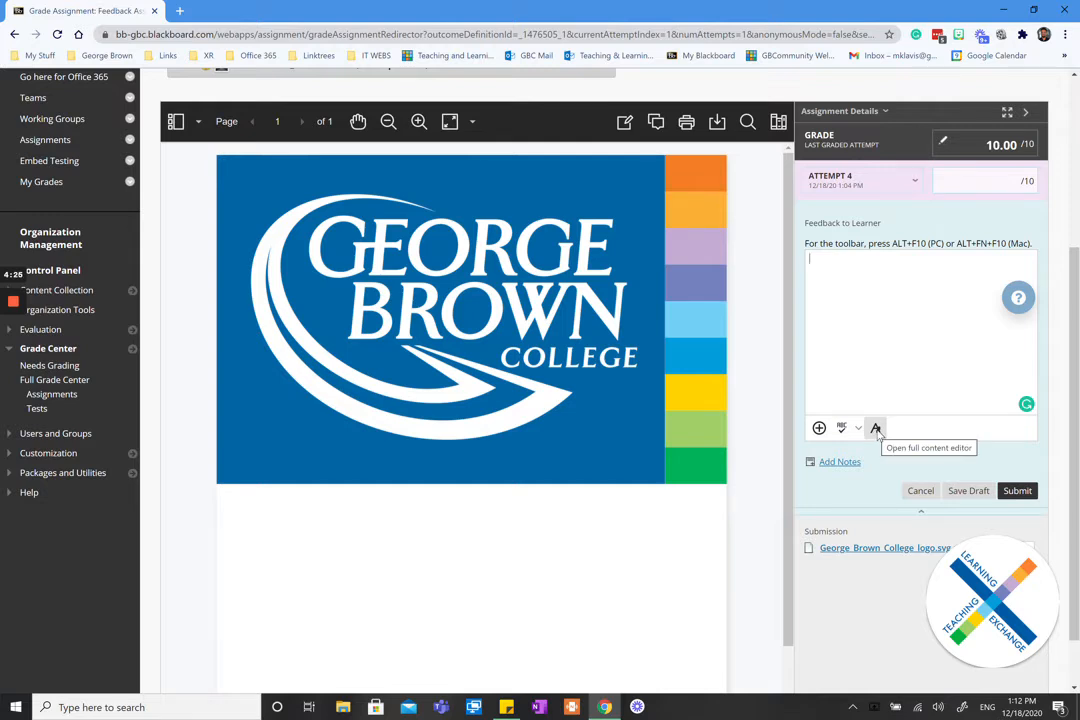
Bring up the full feedback editor's add-content list of insertable items.
click(876, 428)
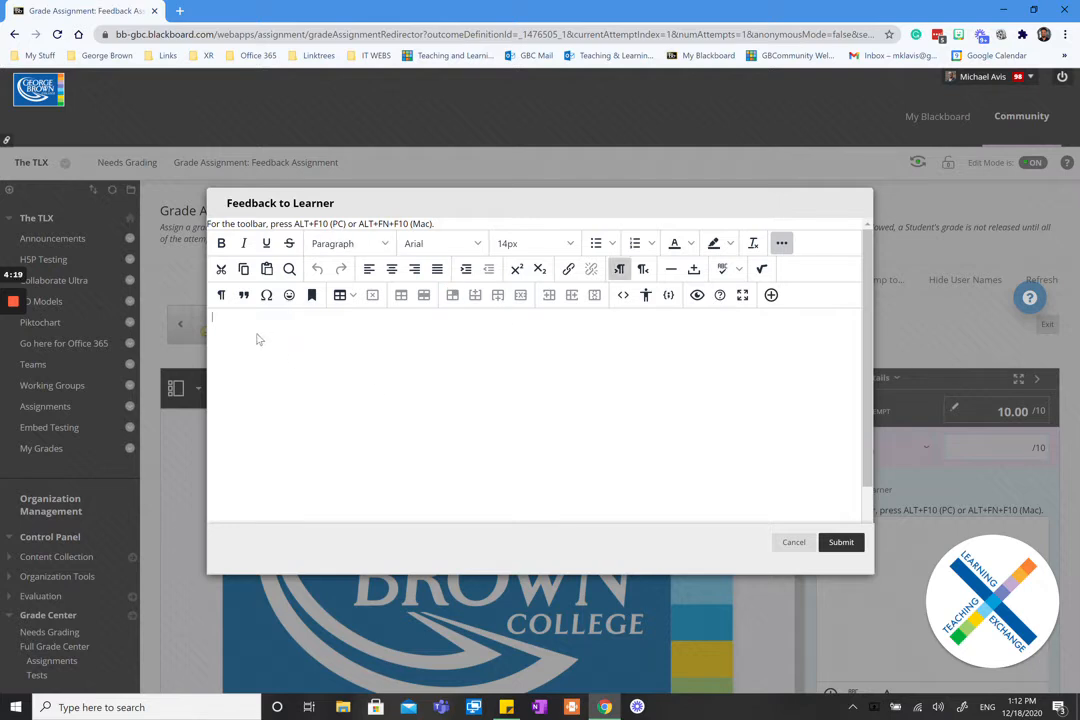
mouse_move(710, 348)
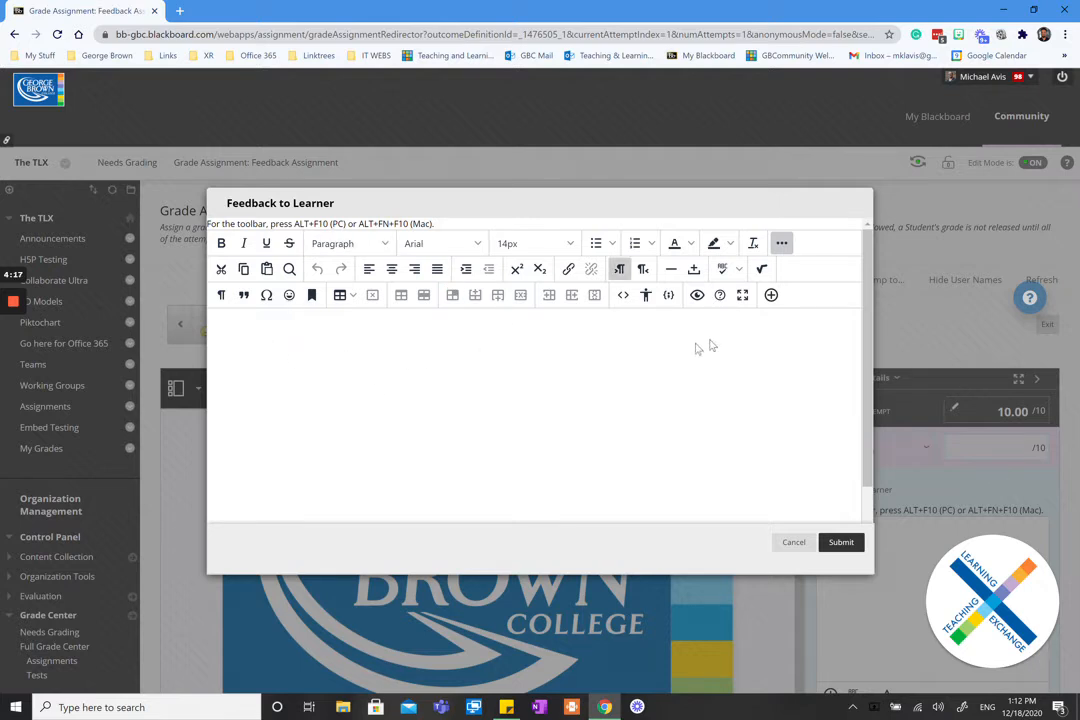
click(770, 294)
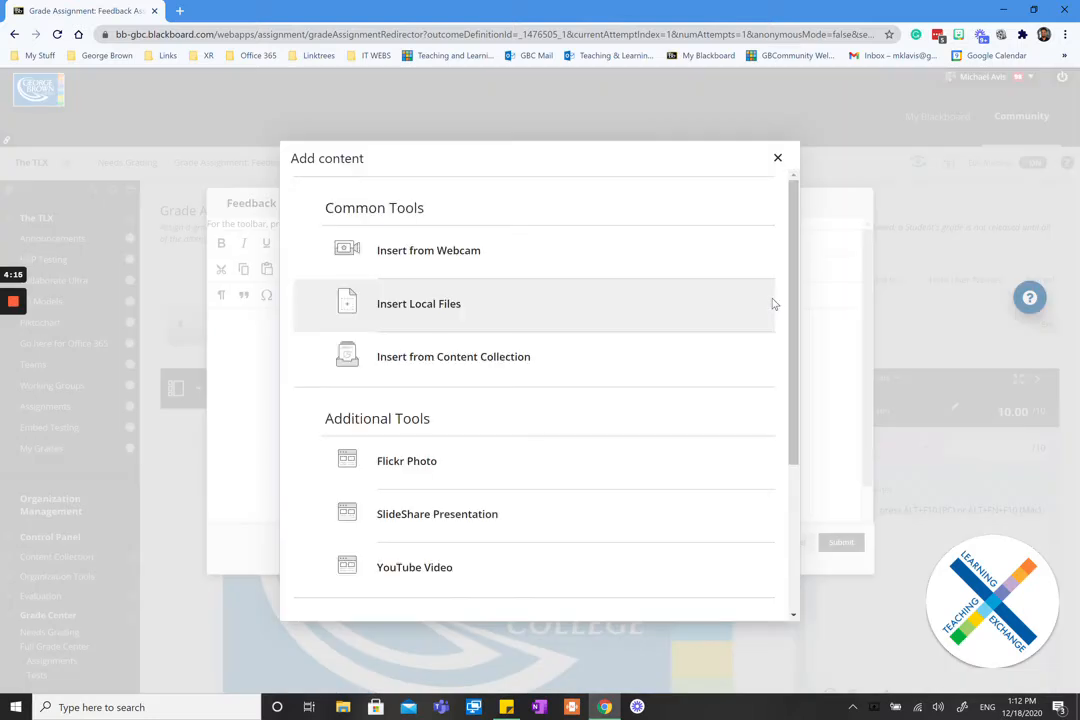
mouse_move(444, 262)
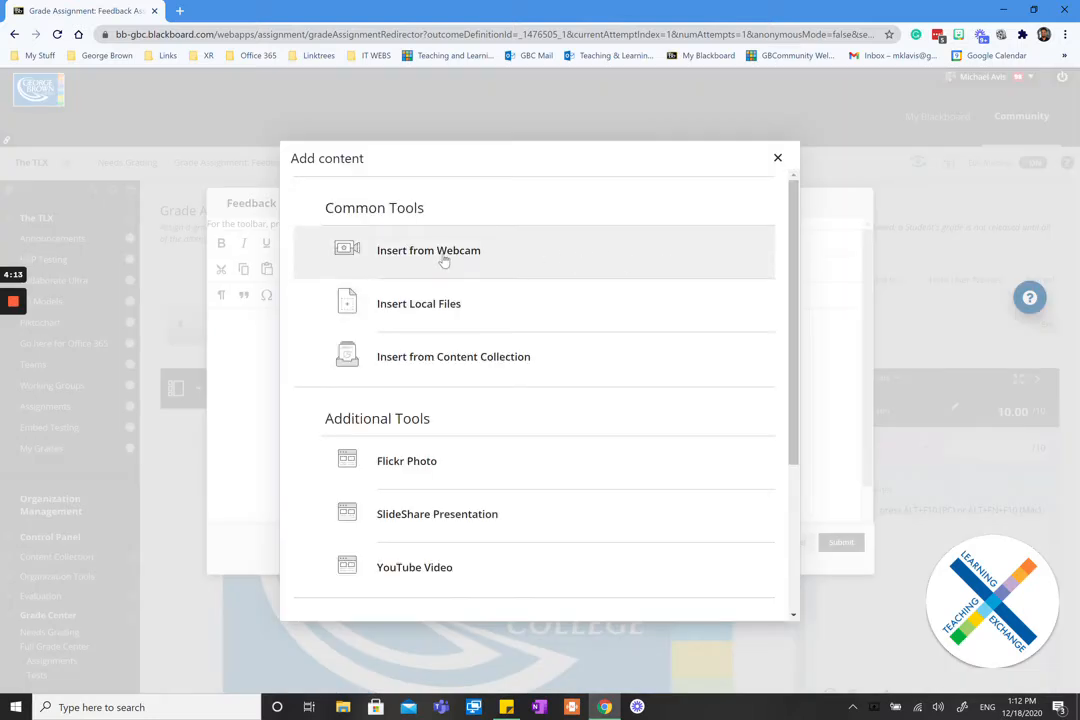
mouse_move(456, 258)
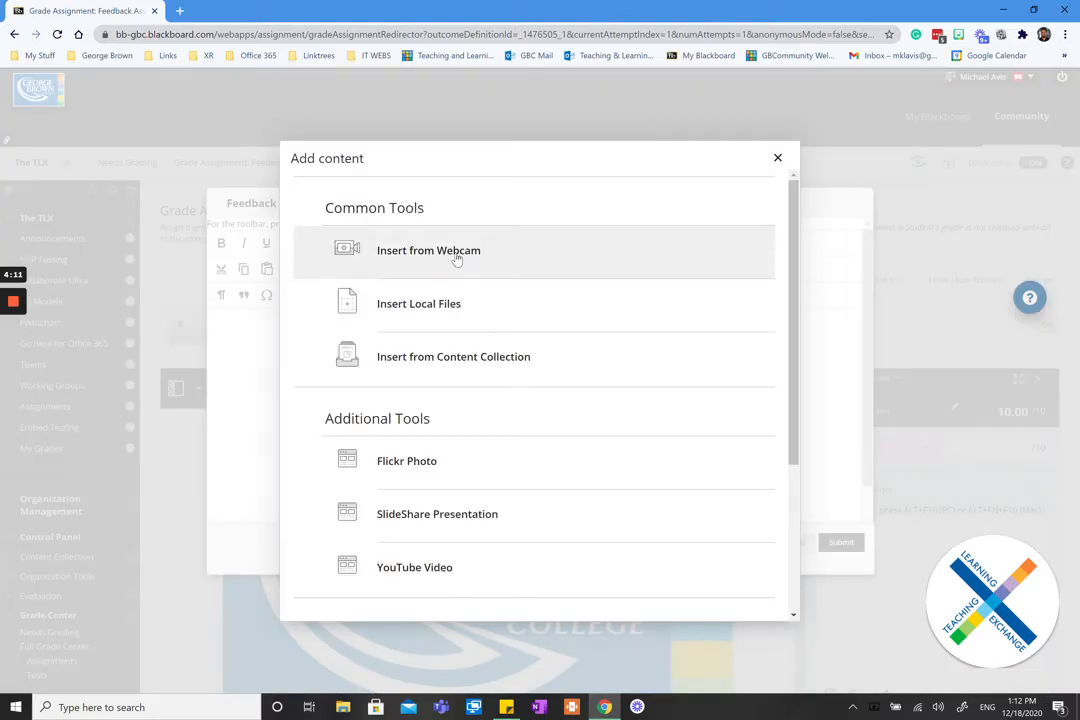
Launch Insert from Webcam and dismiss the recording-loss warning so the recorder is ready.
click(428, 250)
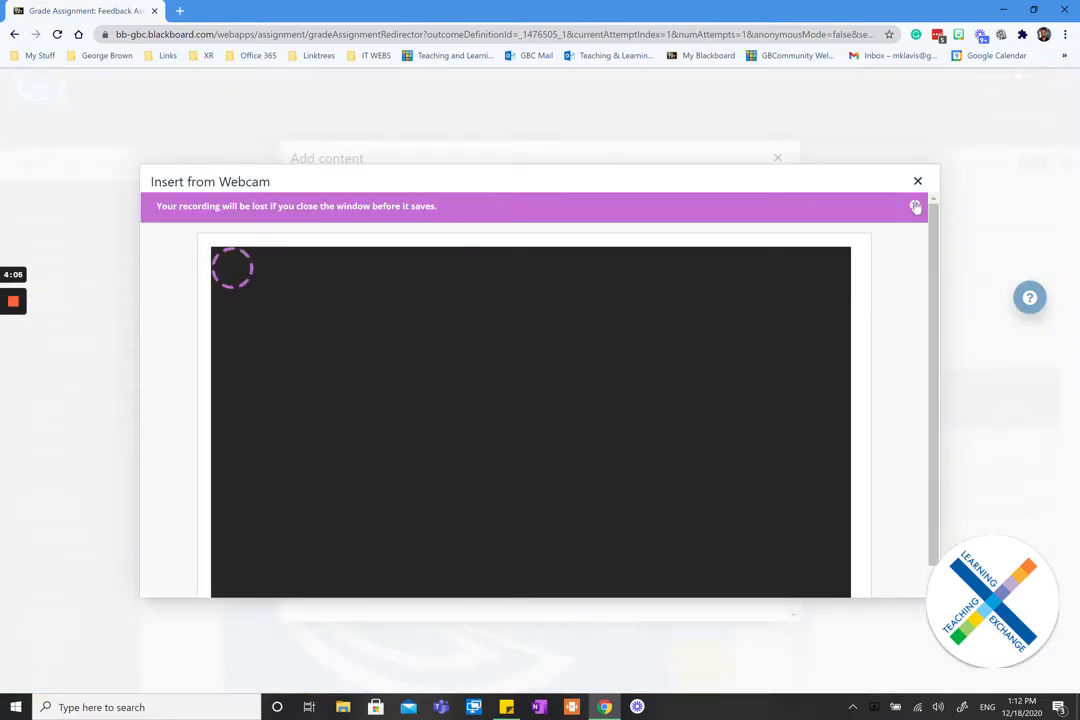
click(916, 206)
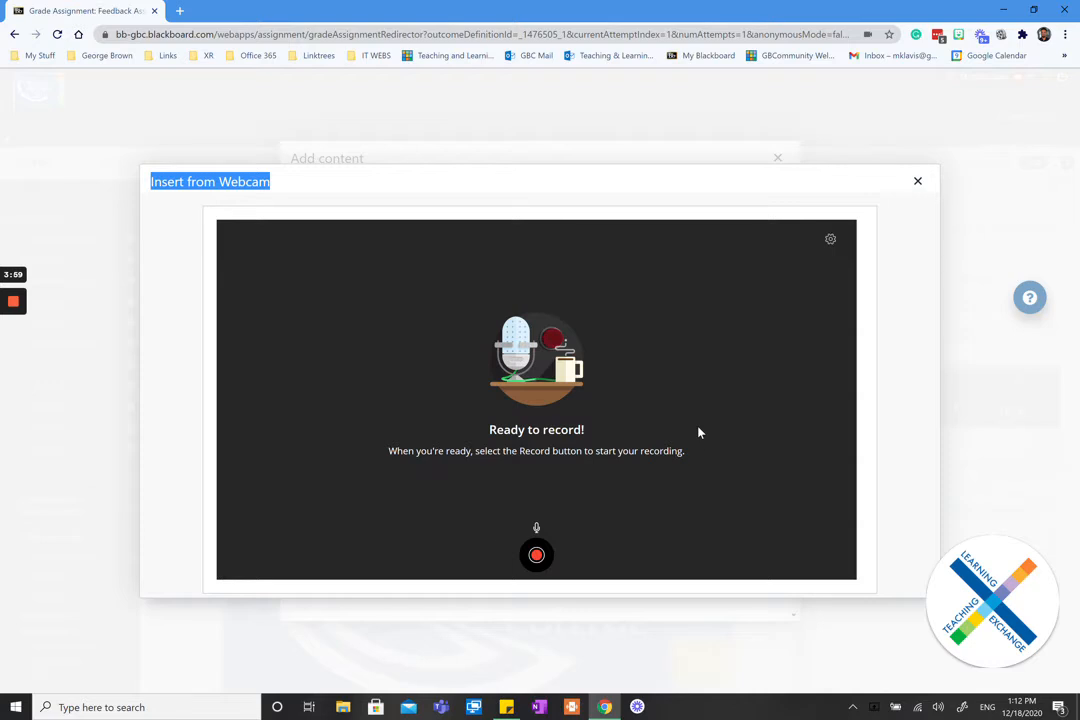
mouse_move(832, 240)
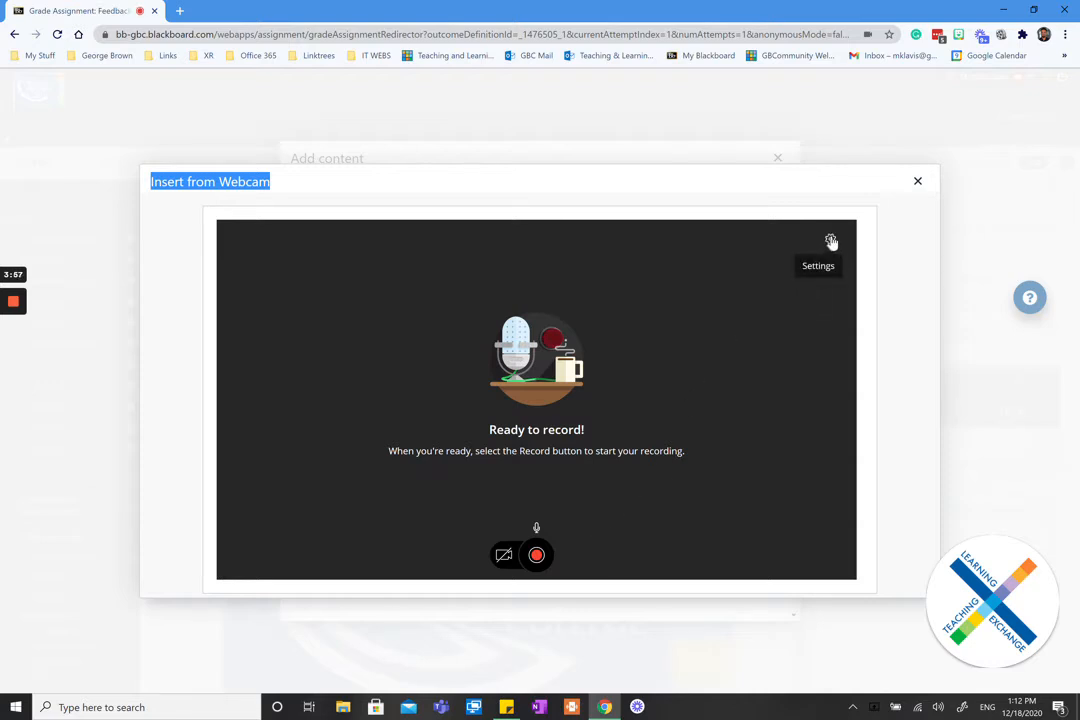
Set the recorder's microphone to the Realtek microphone array and confirm it works.
click(832, 240)
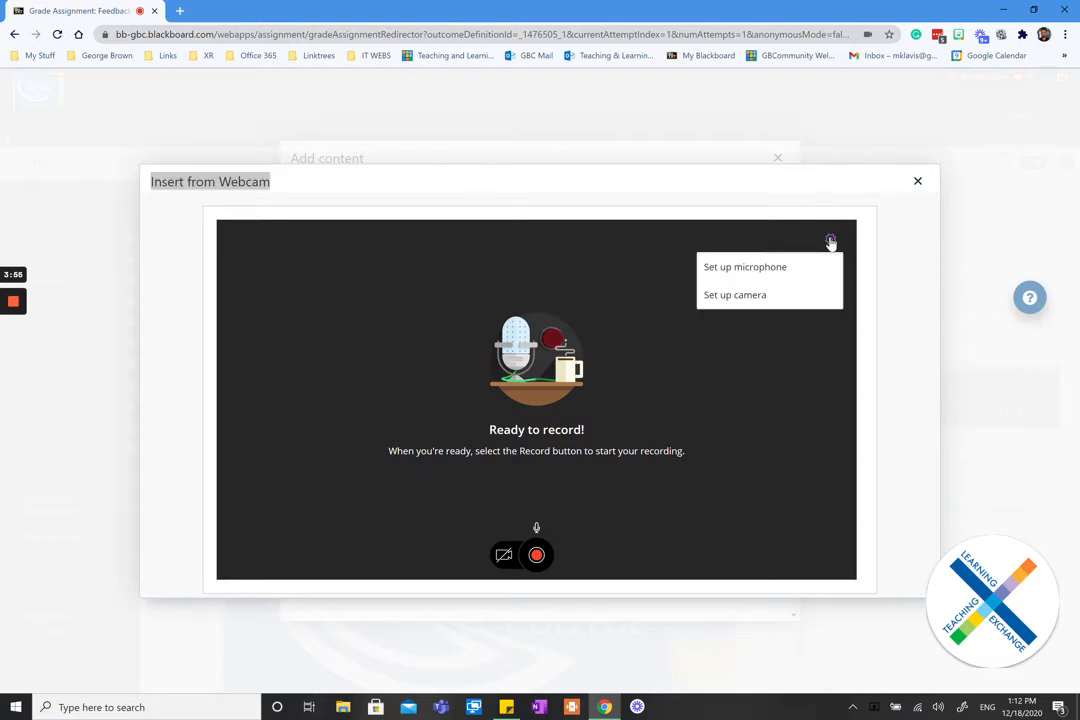
click(744, 266)
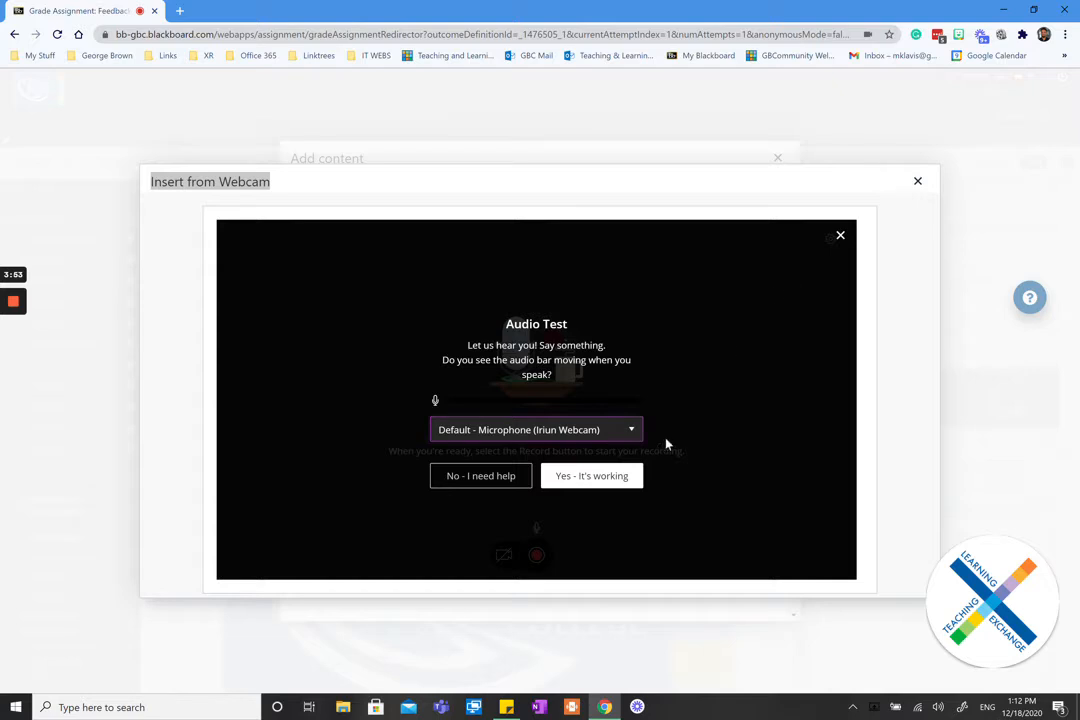
click(632, 428)
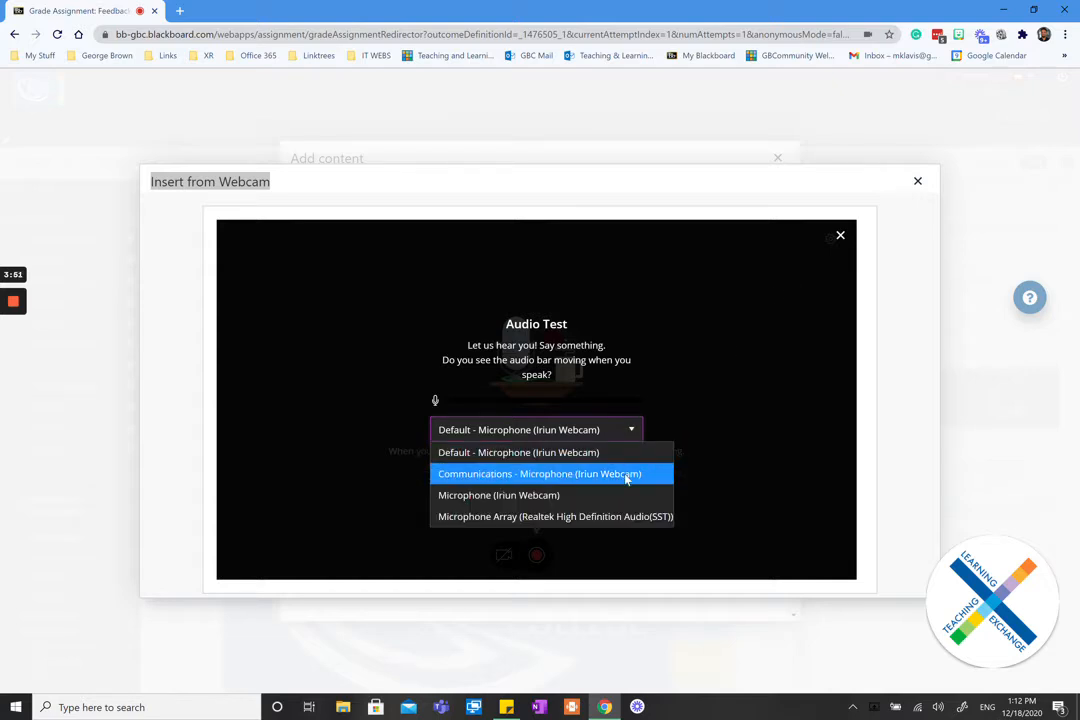
click(554, 516)
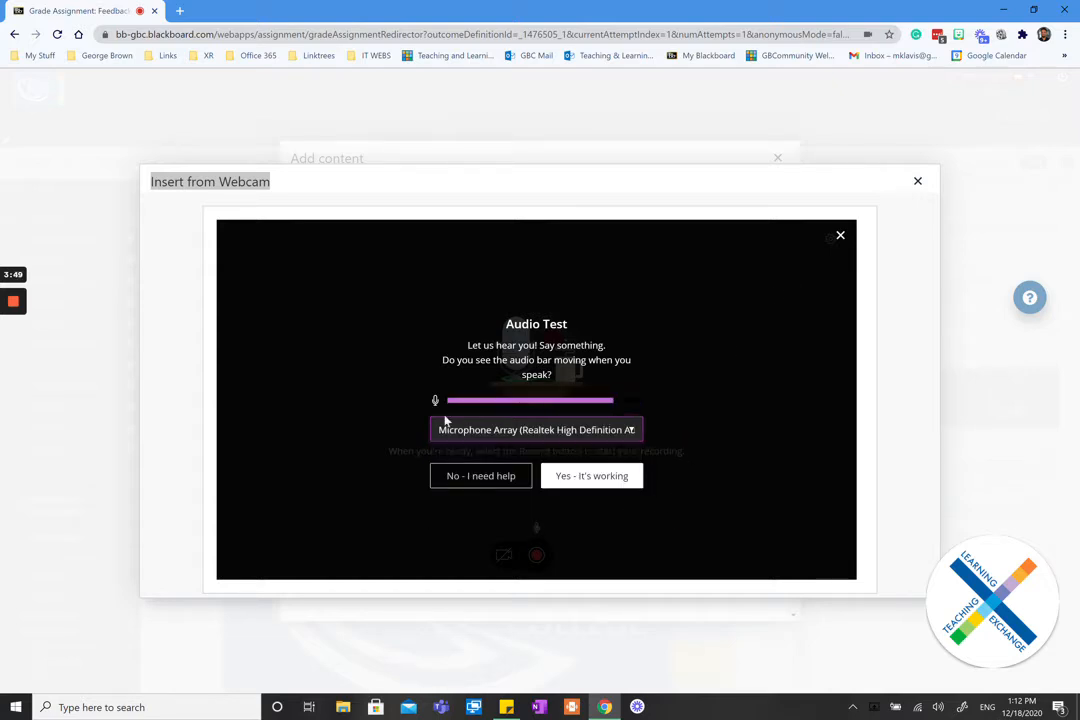
click(592, 476)
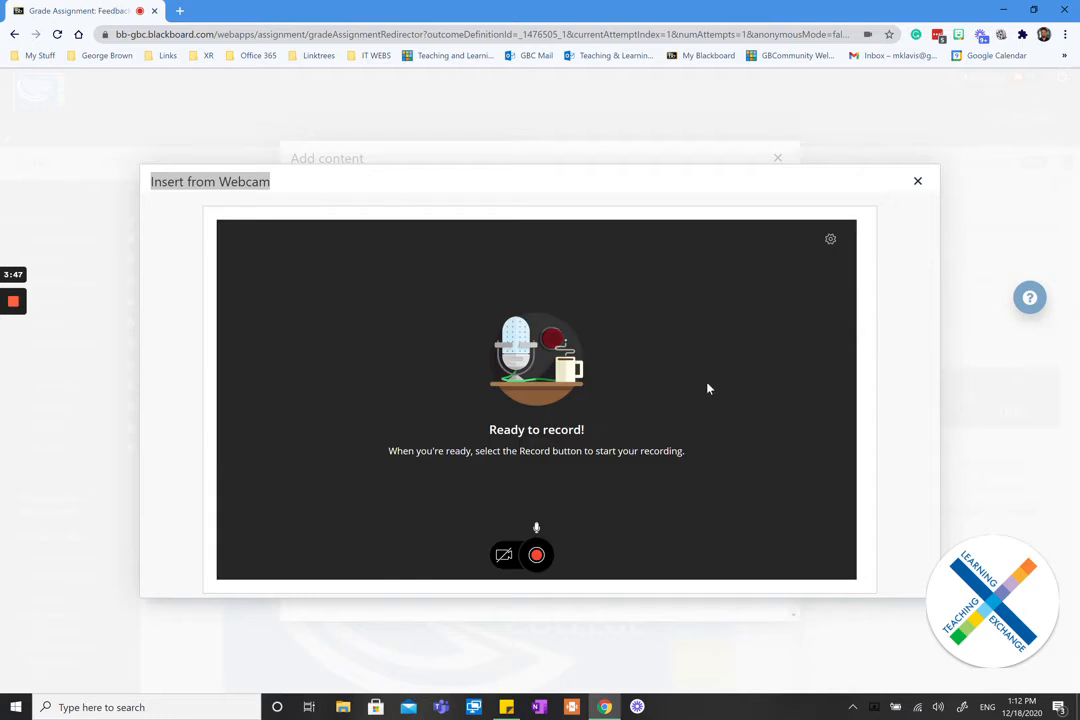
Set the recorder's camera to Microsoft Camera Front and confirm the live preview.
click(830, 240)
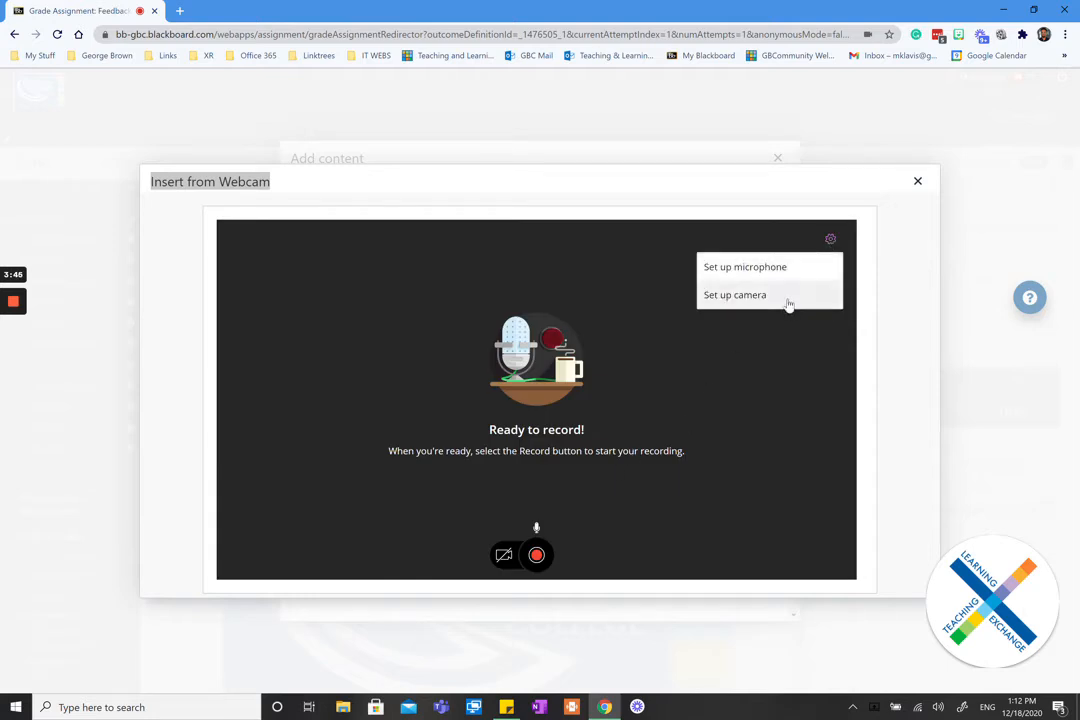
click(736, 294)
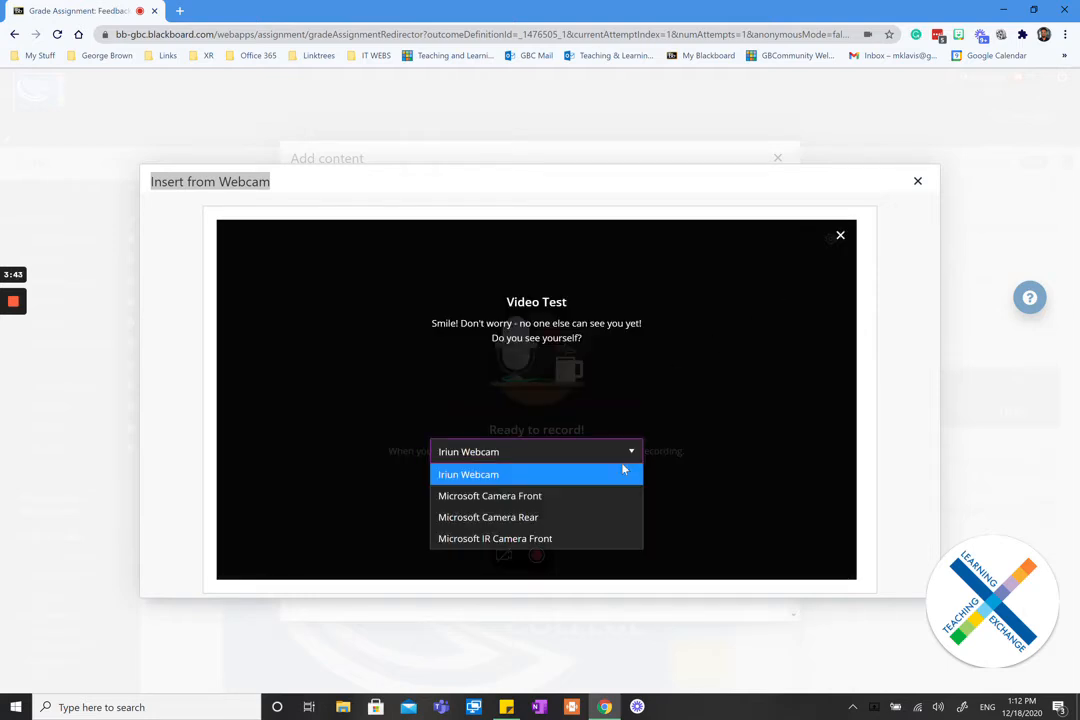
click(490, 496)
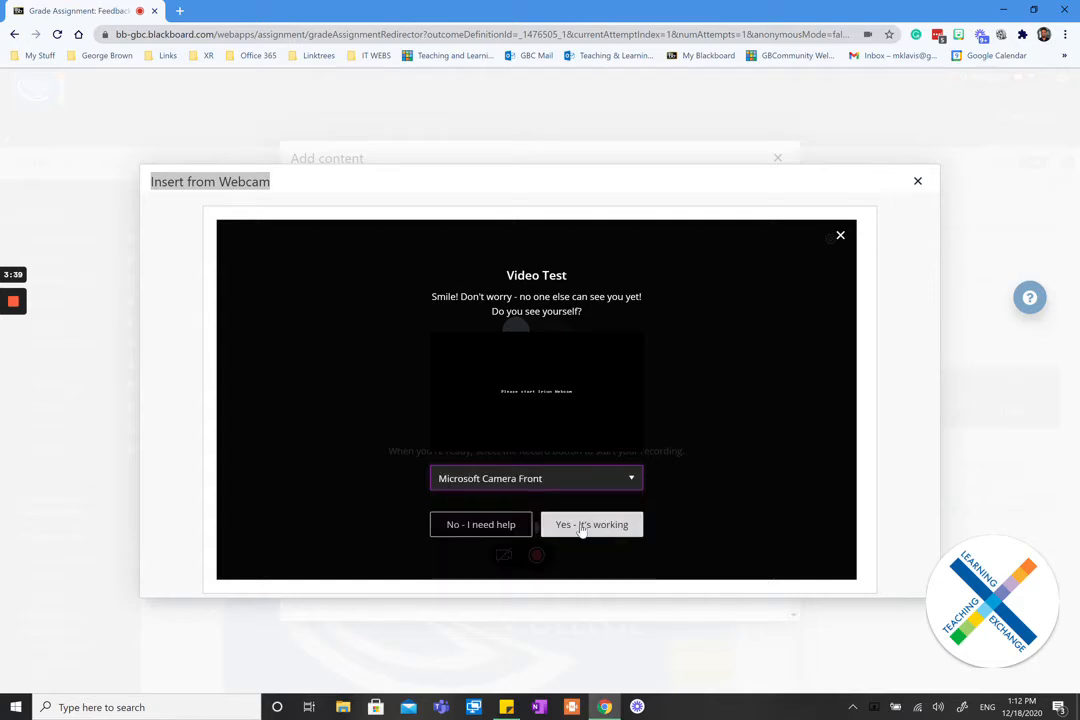
click(592, 524)
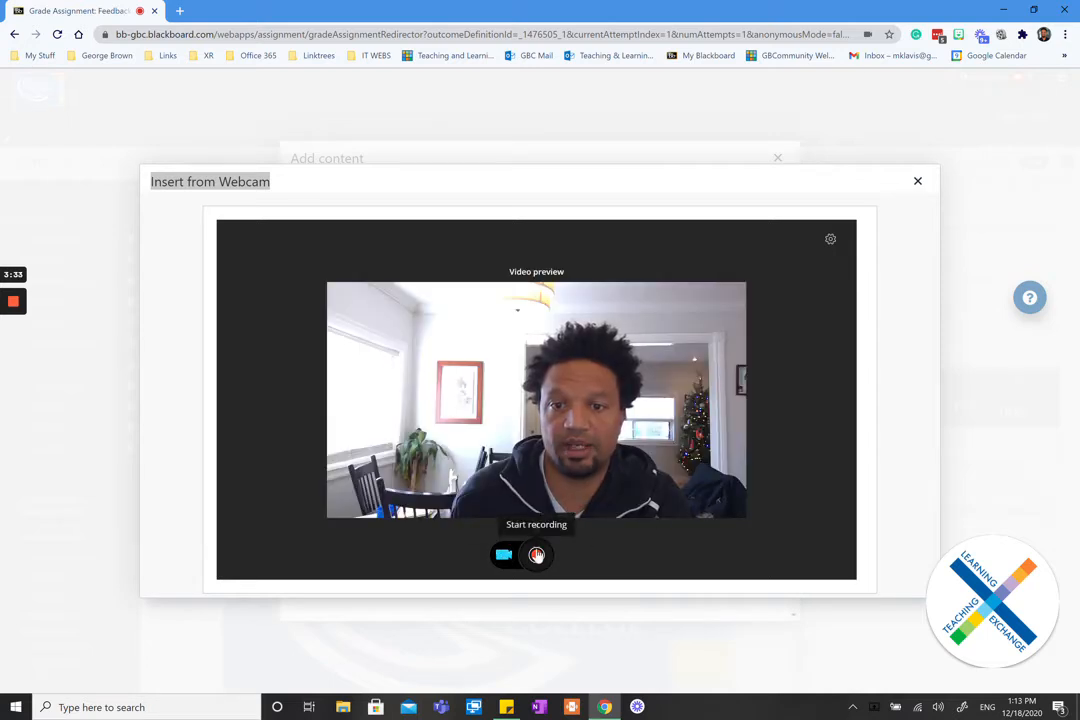
Record a ten-second webcam clip named Recording December 18, 2020 1:12 PM.
click(536, 556)
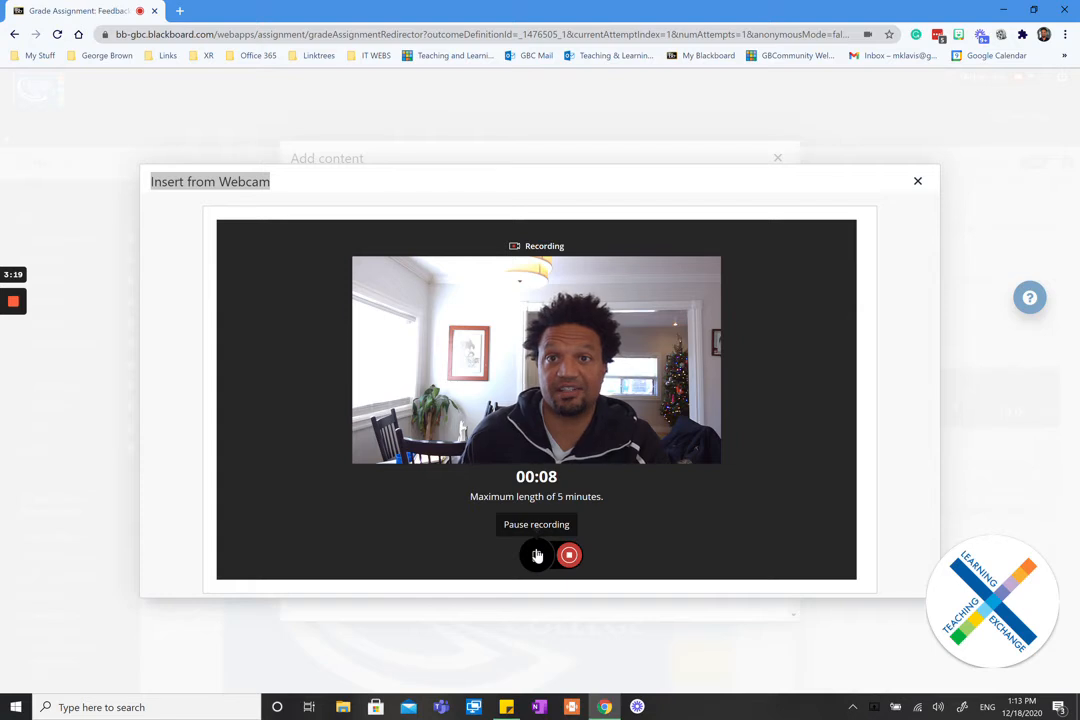
click(536, 556)
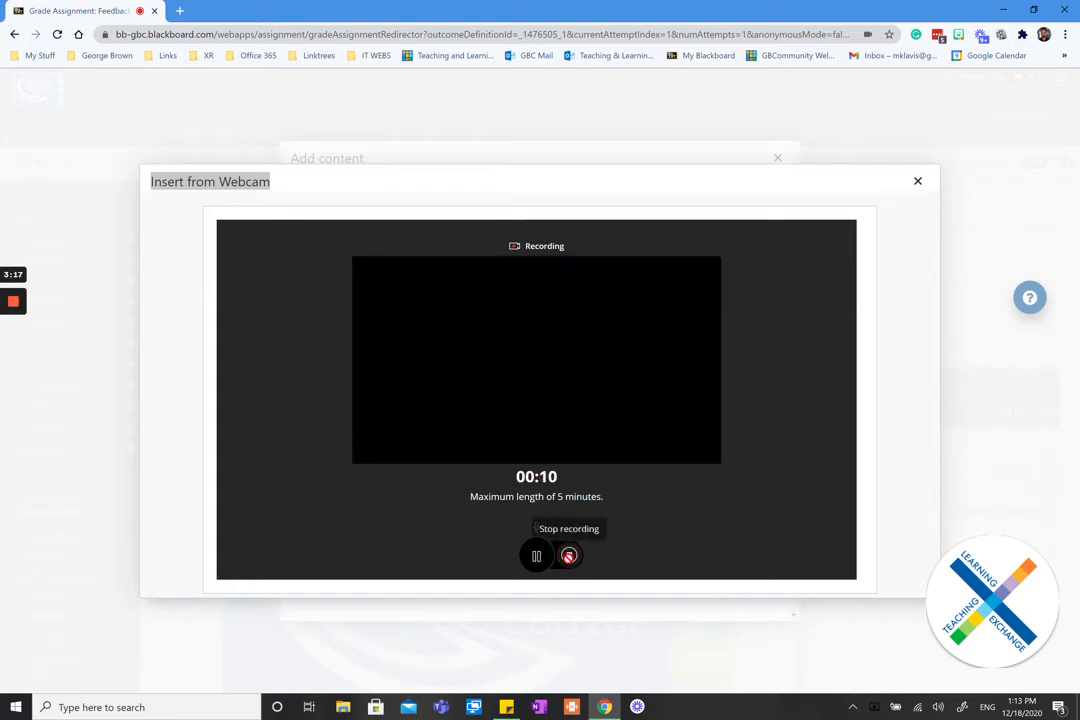
click(568, 556)
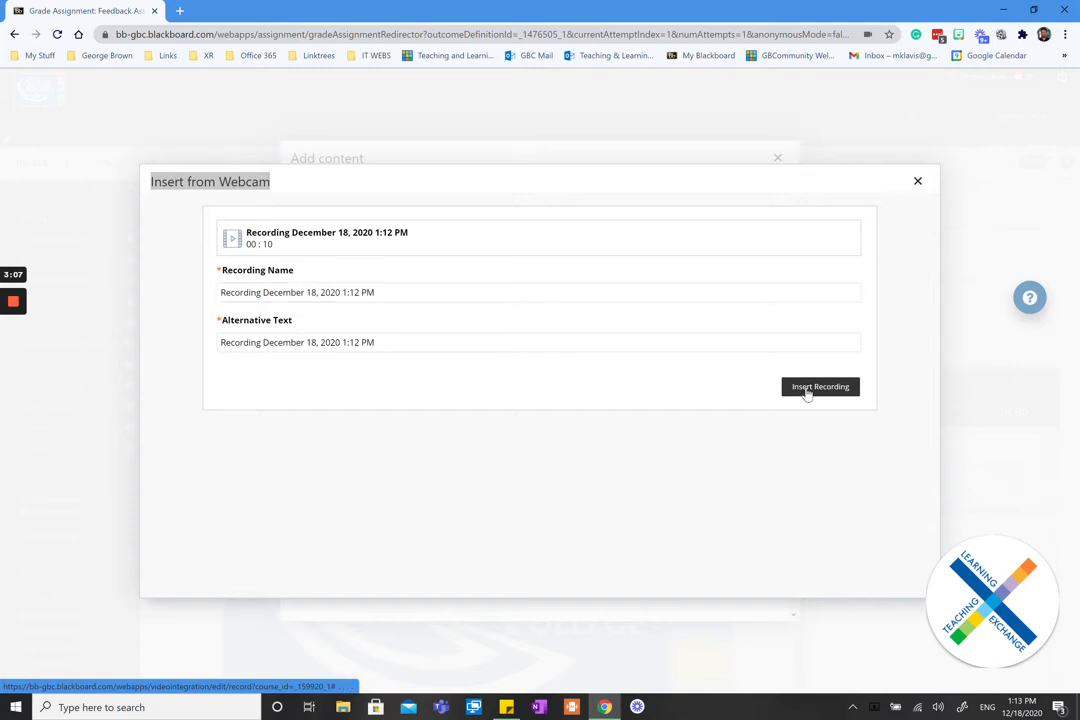
Insert the recording into the learner feedback and submit the attempt's grade, confirming the alert.
click(820, 388)
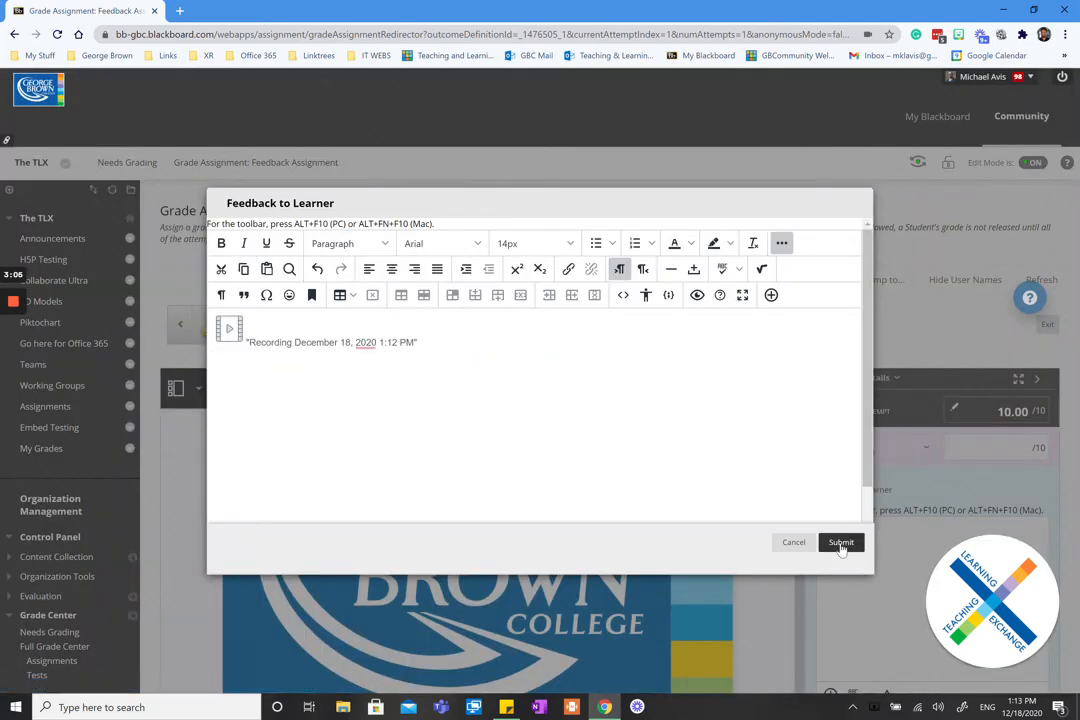
click(840, 542)
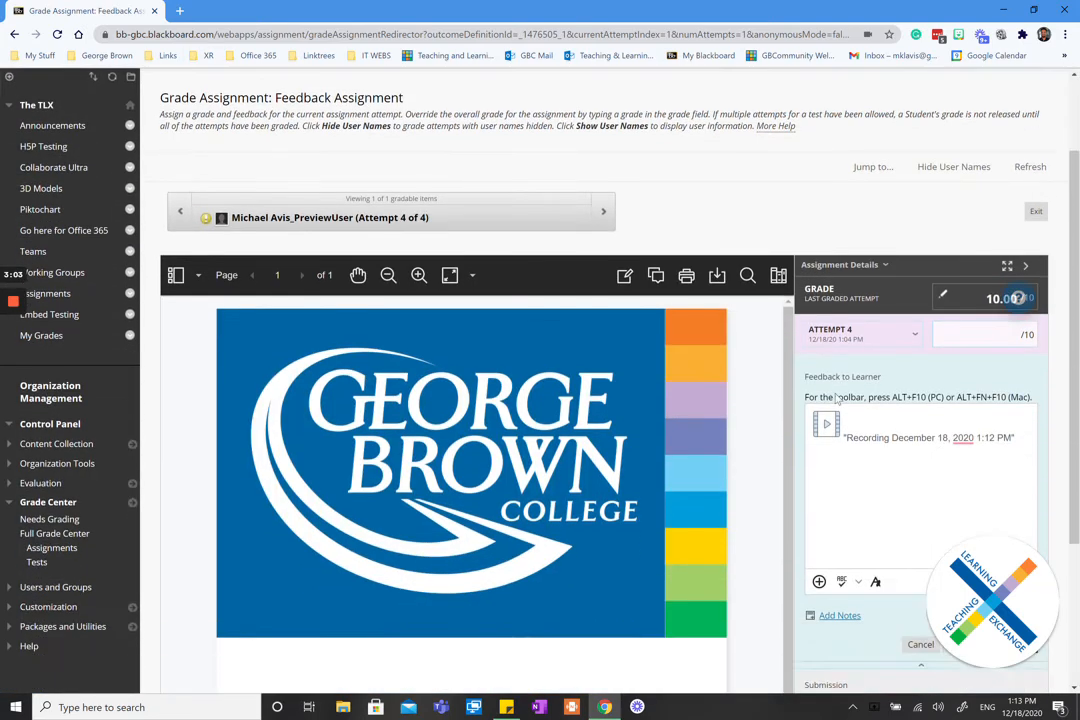
scroll(down, 3)
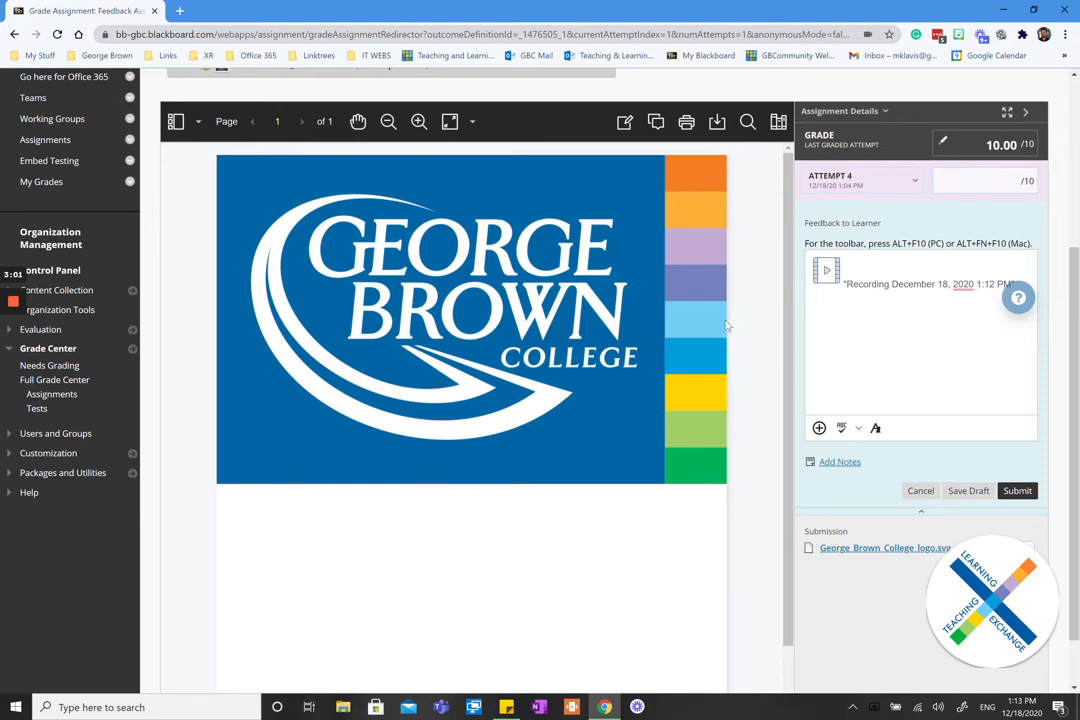
scroll(down, 3)
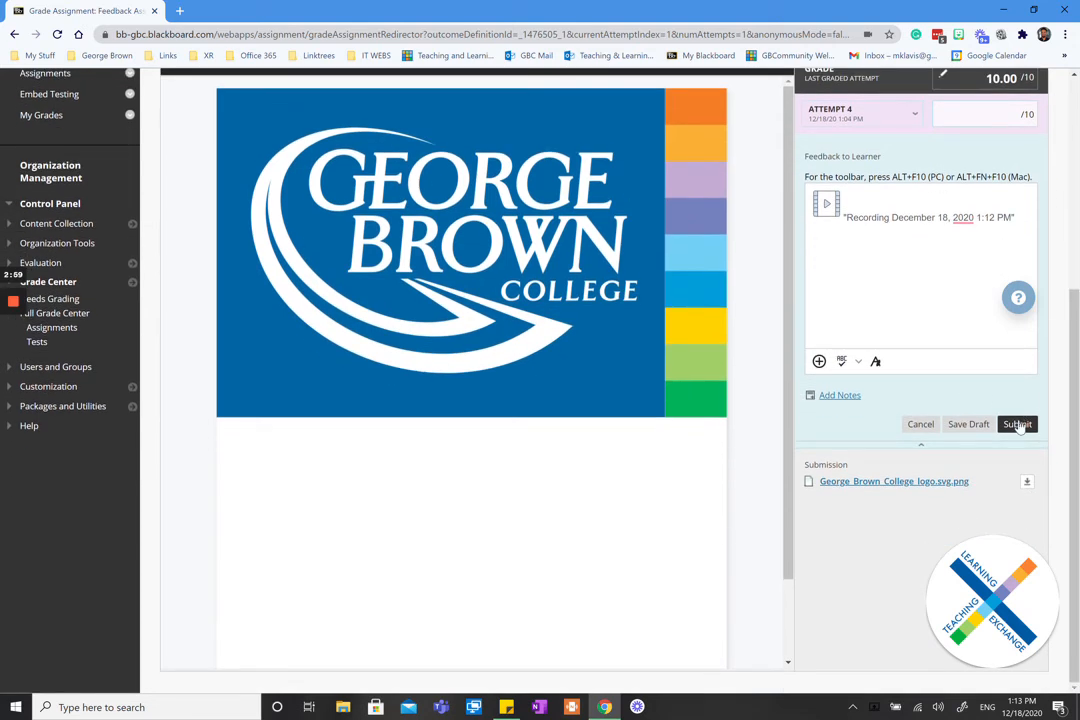
click(1016, 424)
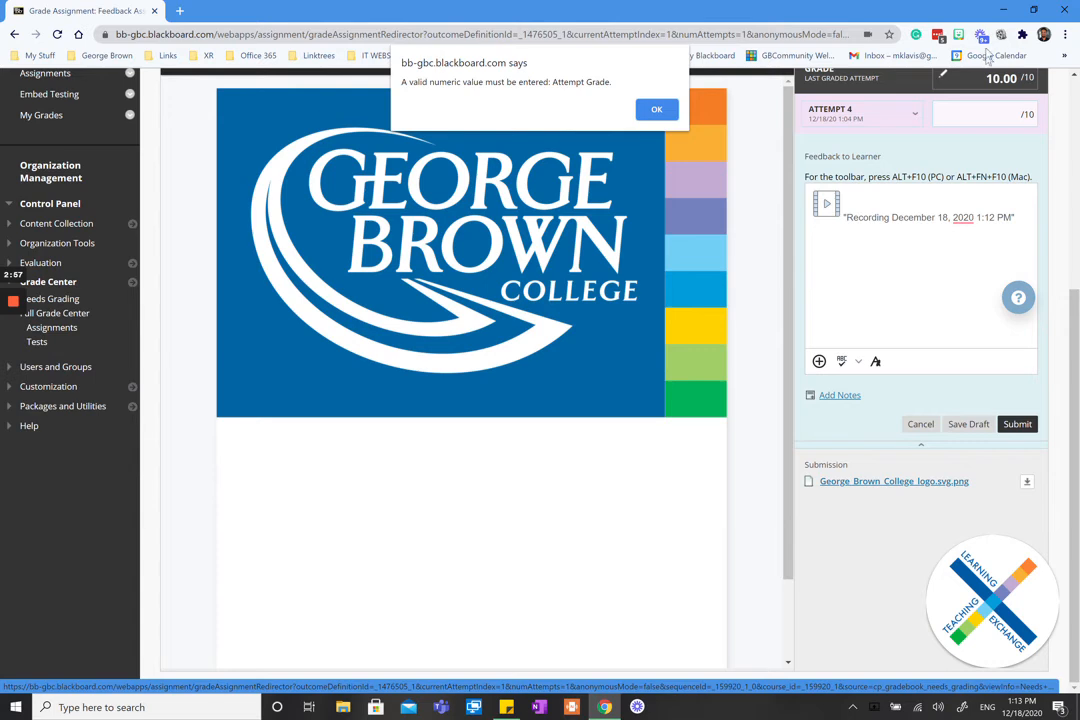
click(656, 108)
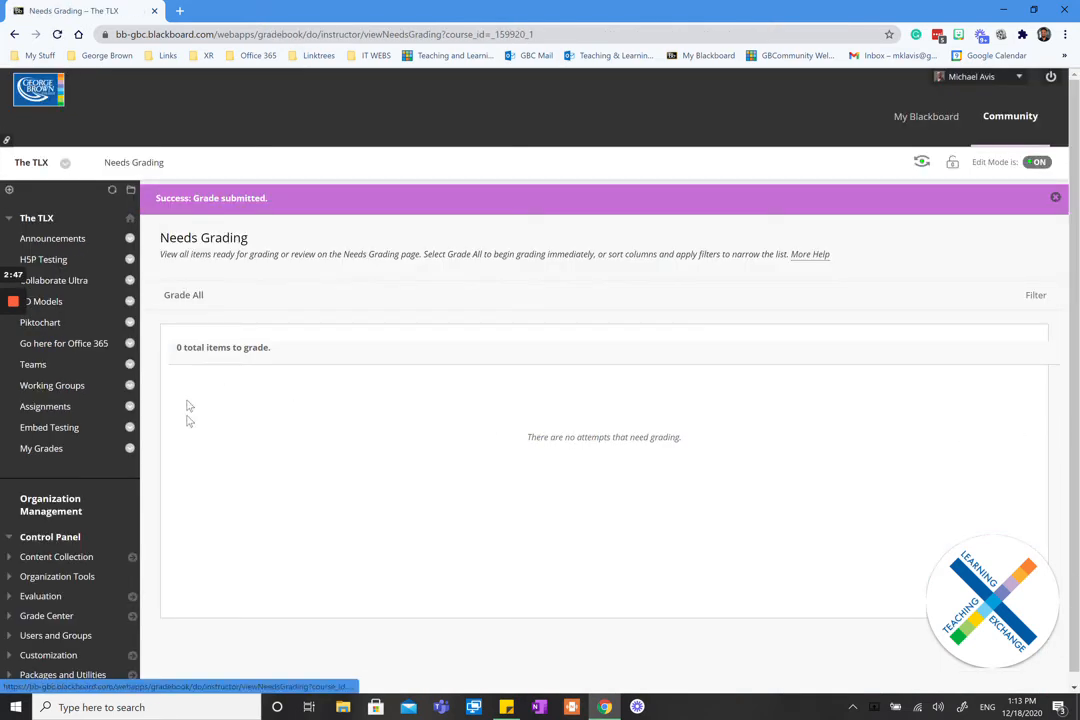
Enter student preview and view My Grades showing Feedback Assignment graded 10.00 with a comment.
click(1036, 294)
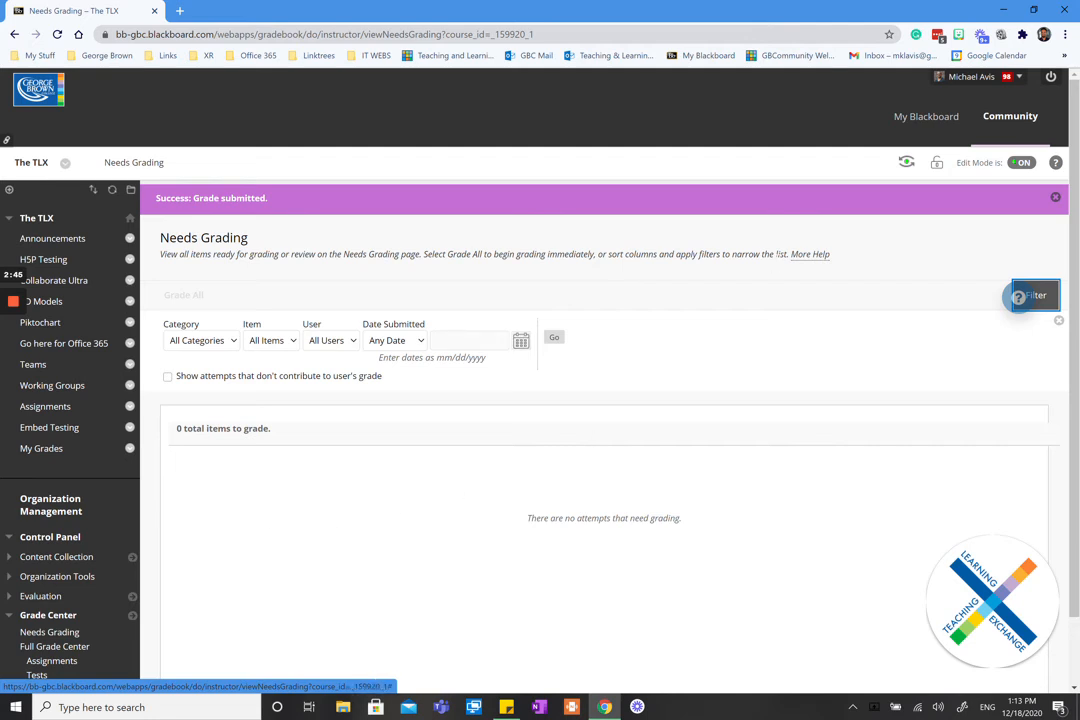
mouse_move(908, 162)
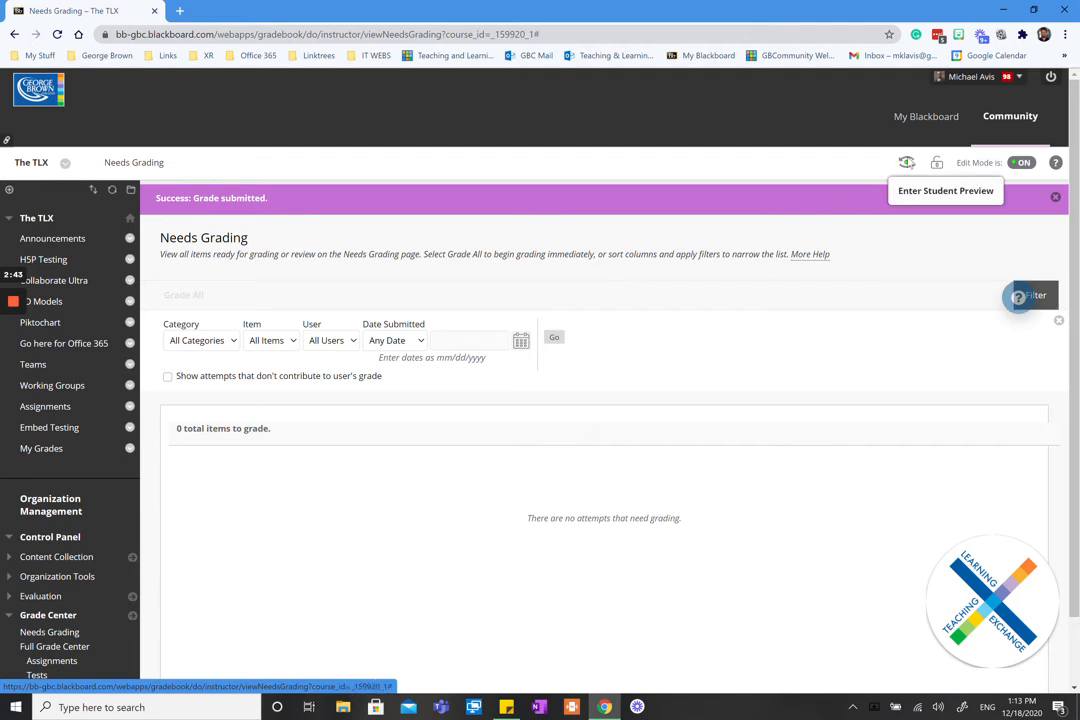
click(944, 190)
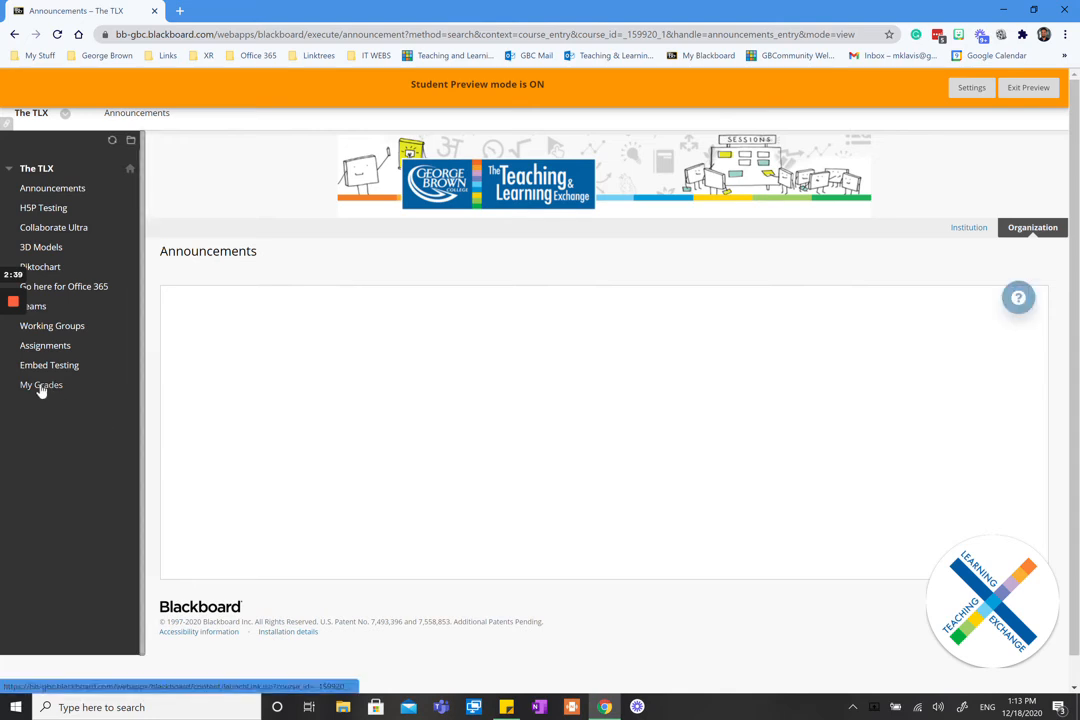
click(40, 384)
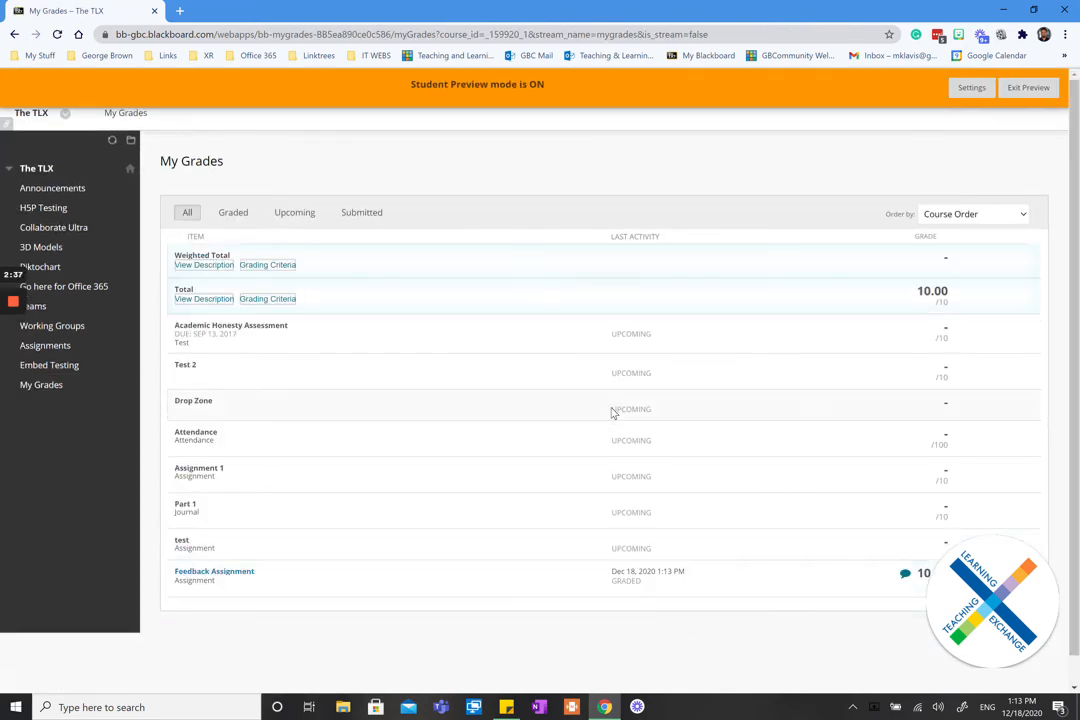
scroll(up, 3)
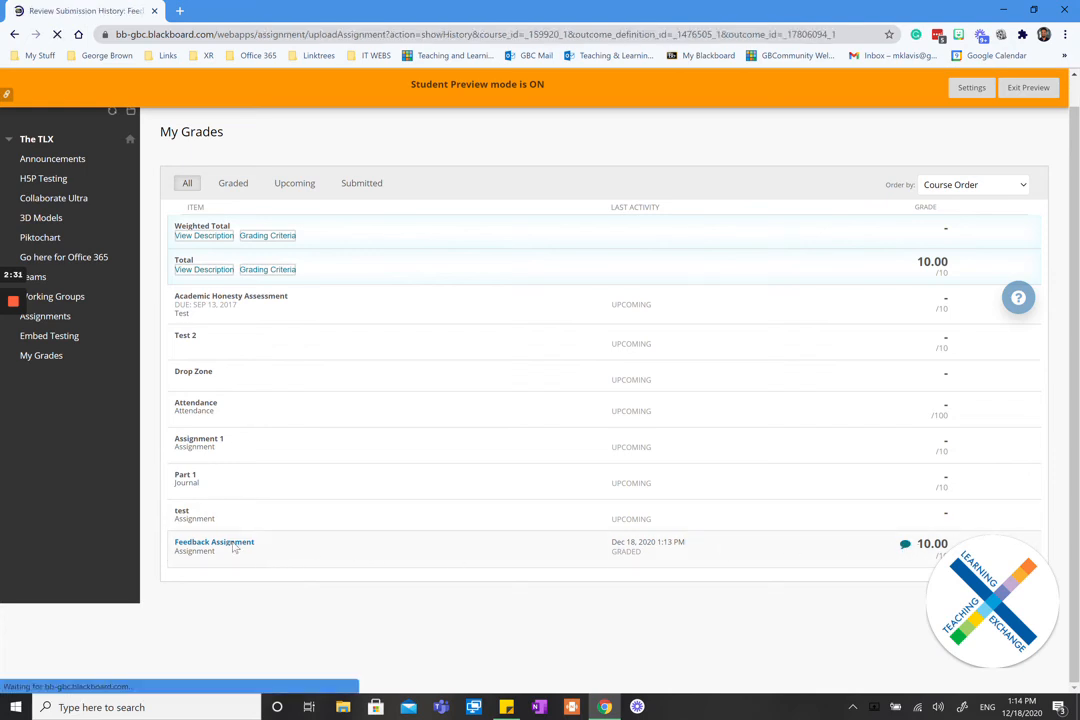
Play back the recorded feedback clip from the Feedback Assignment submission details, then close the viewer.
click(214, 544)
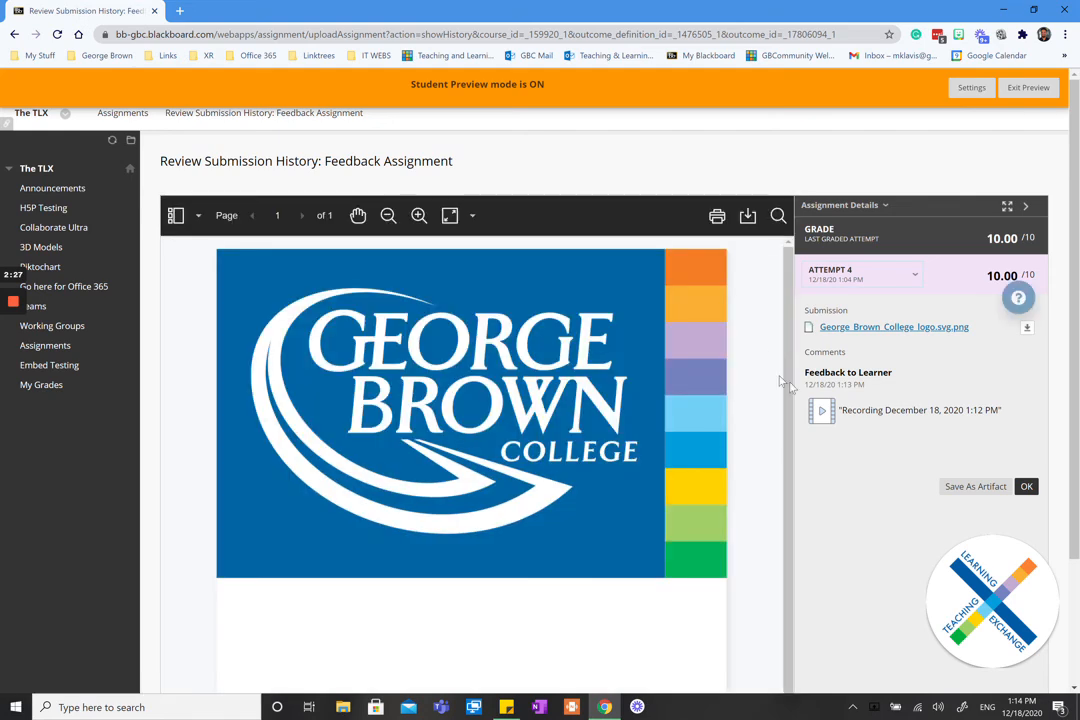
mouse_move(820, 410)
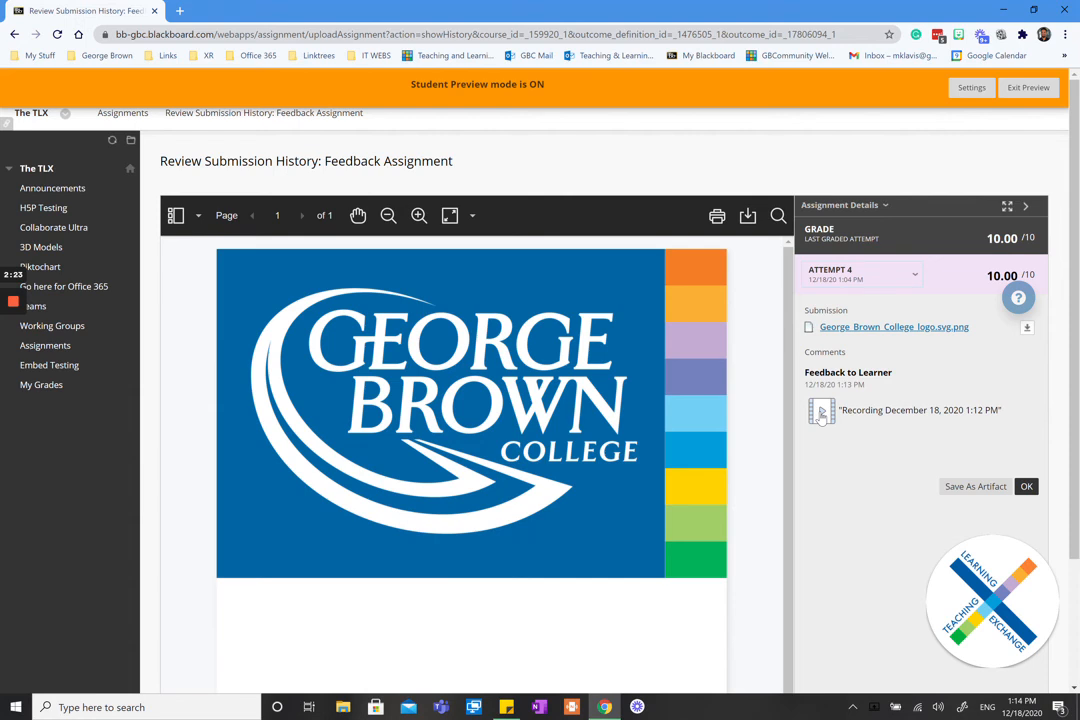
click(820, 410)
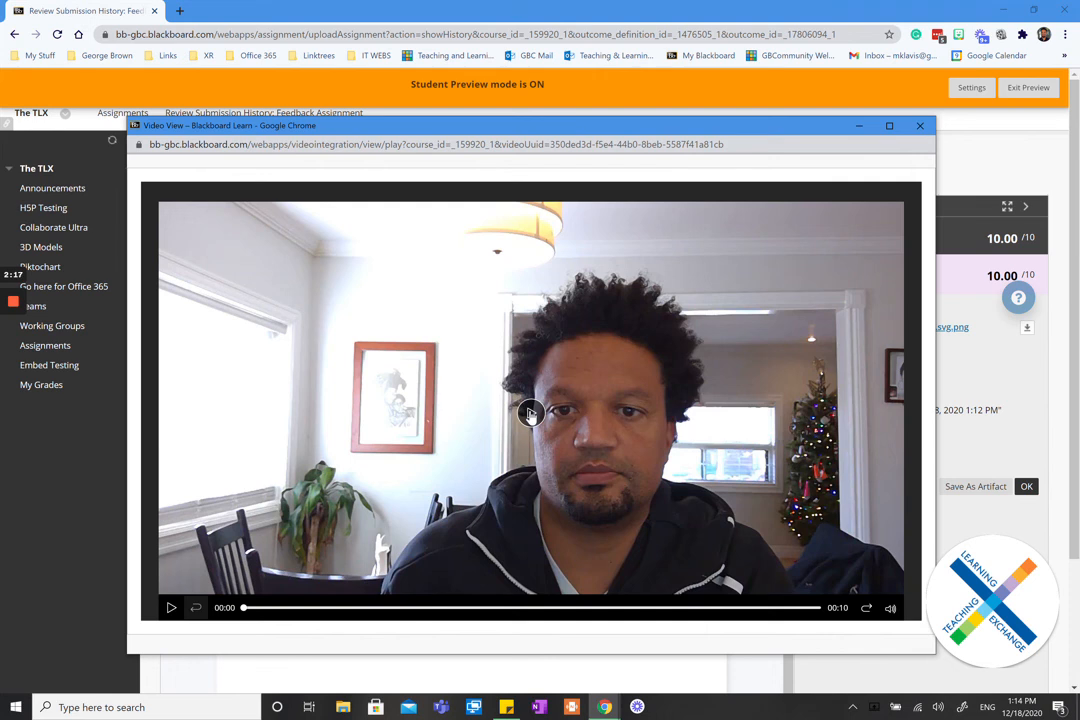
click(172, 608)
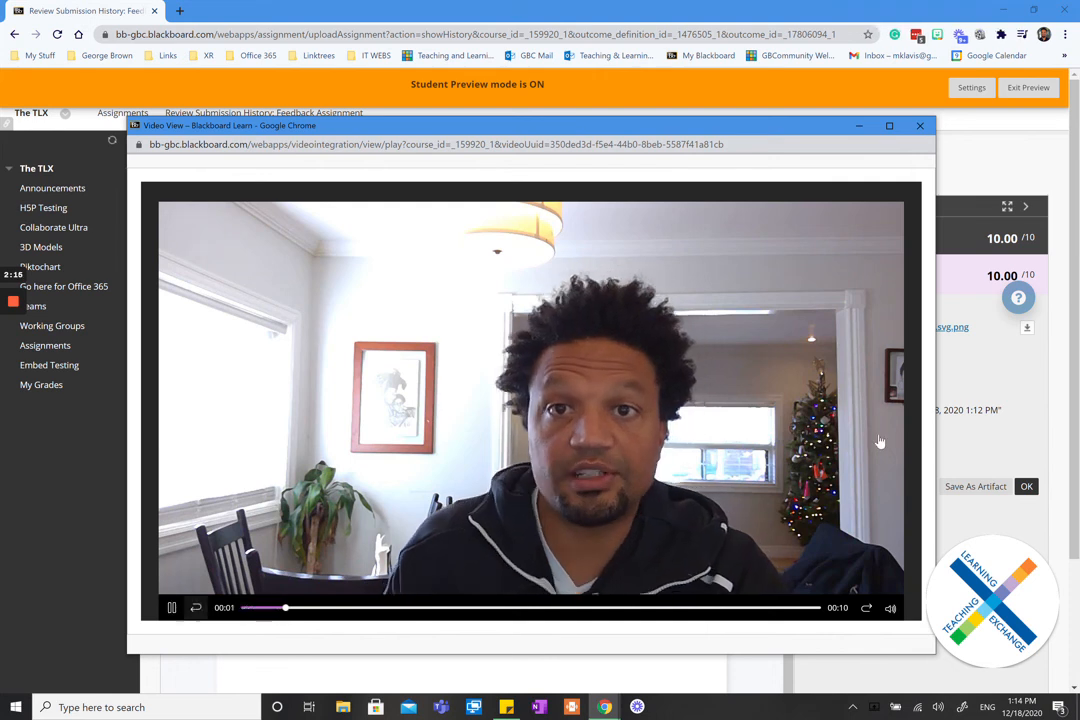
click(172, 608)
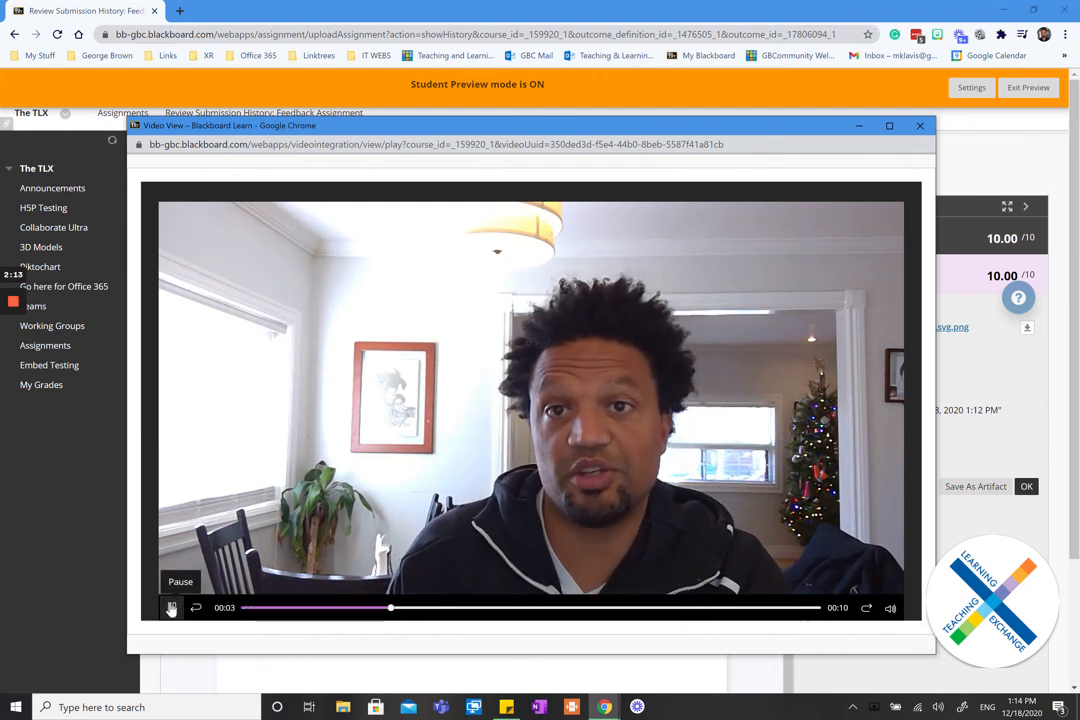
click(172, 608)
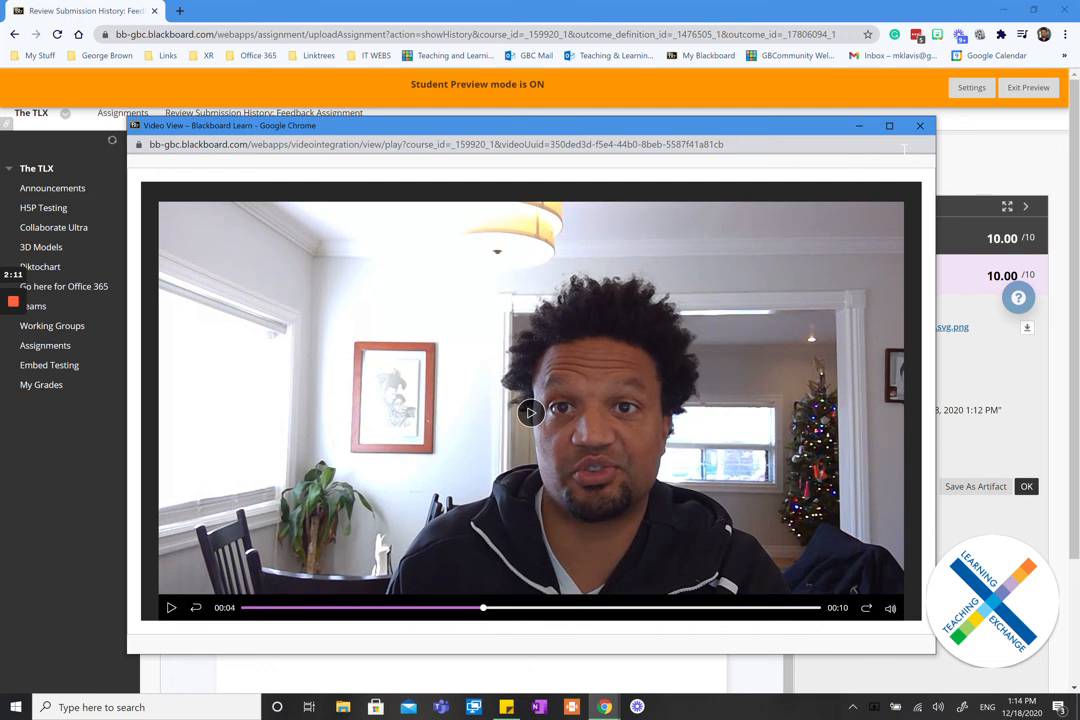
click(920, 124)
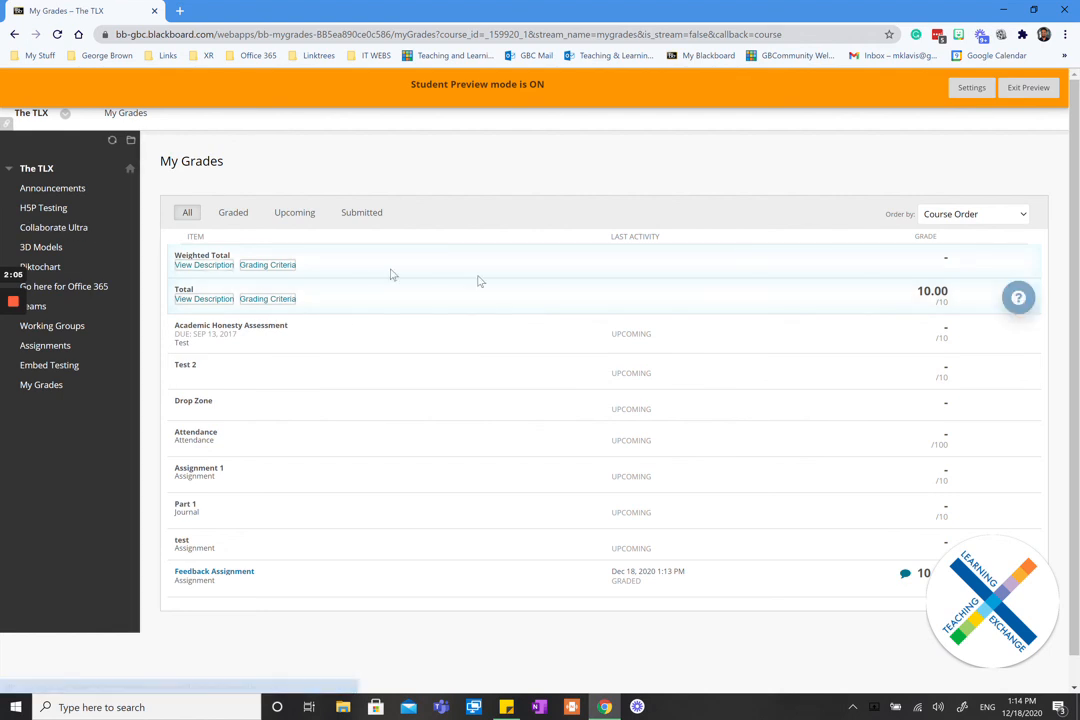
mouse_move(1016, 78)
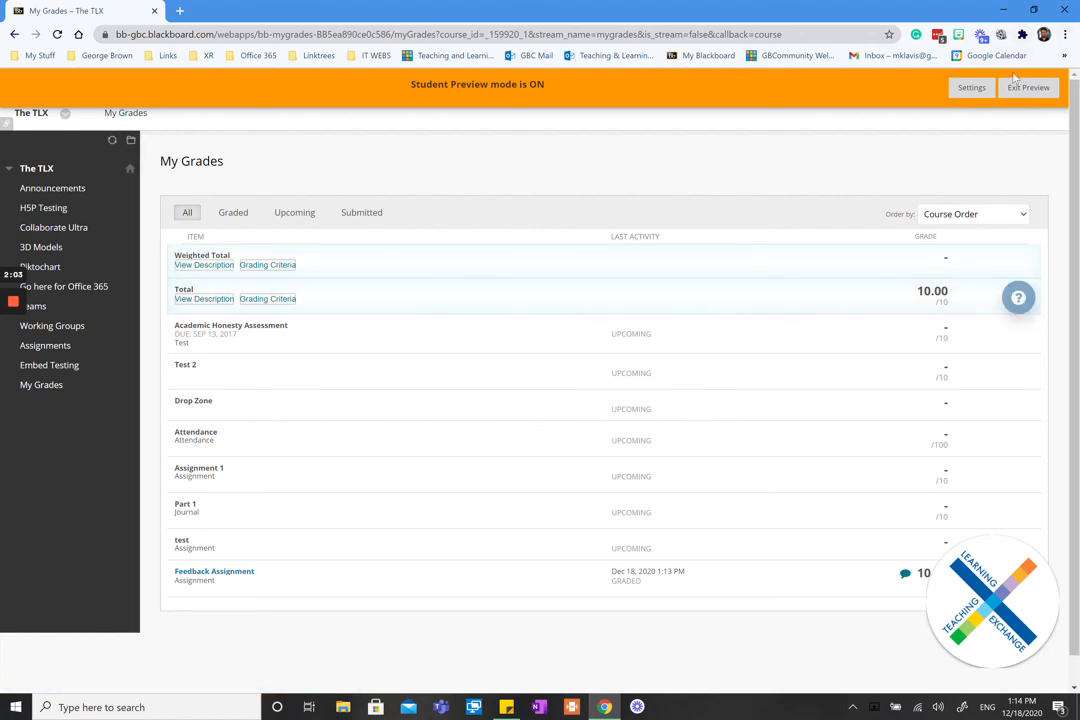
Exit student preview, confirming the return to the instructor's Announcements page.
click(1028, 88)
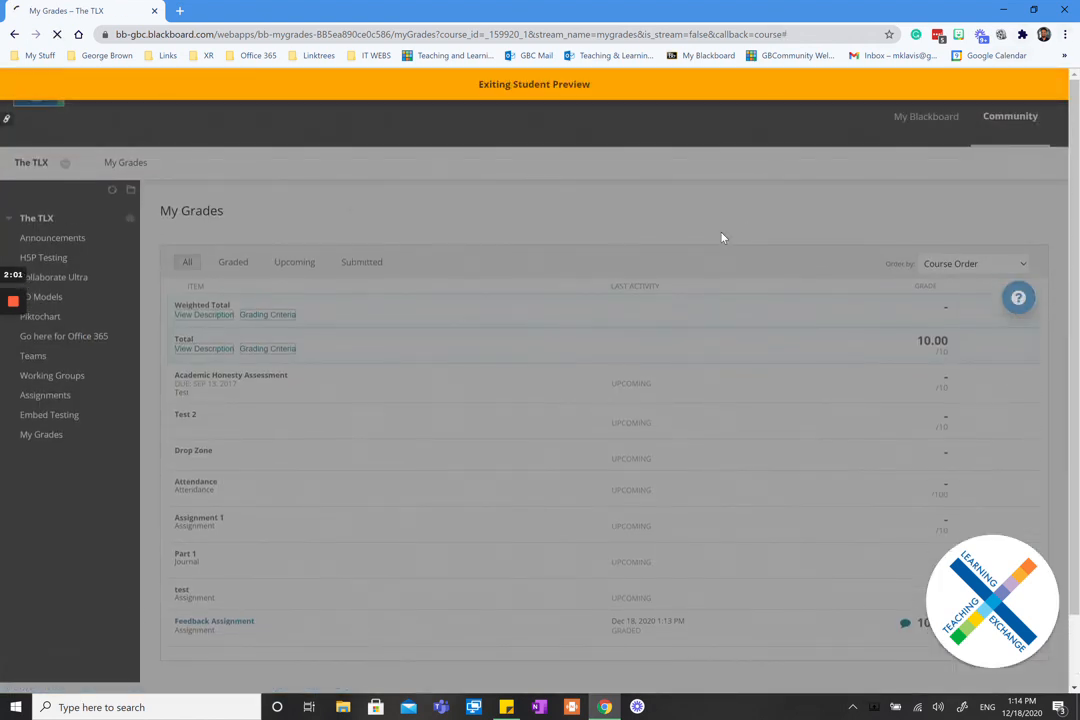
click(52, 238)
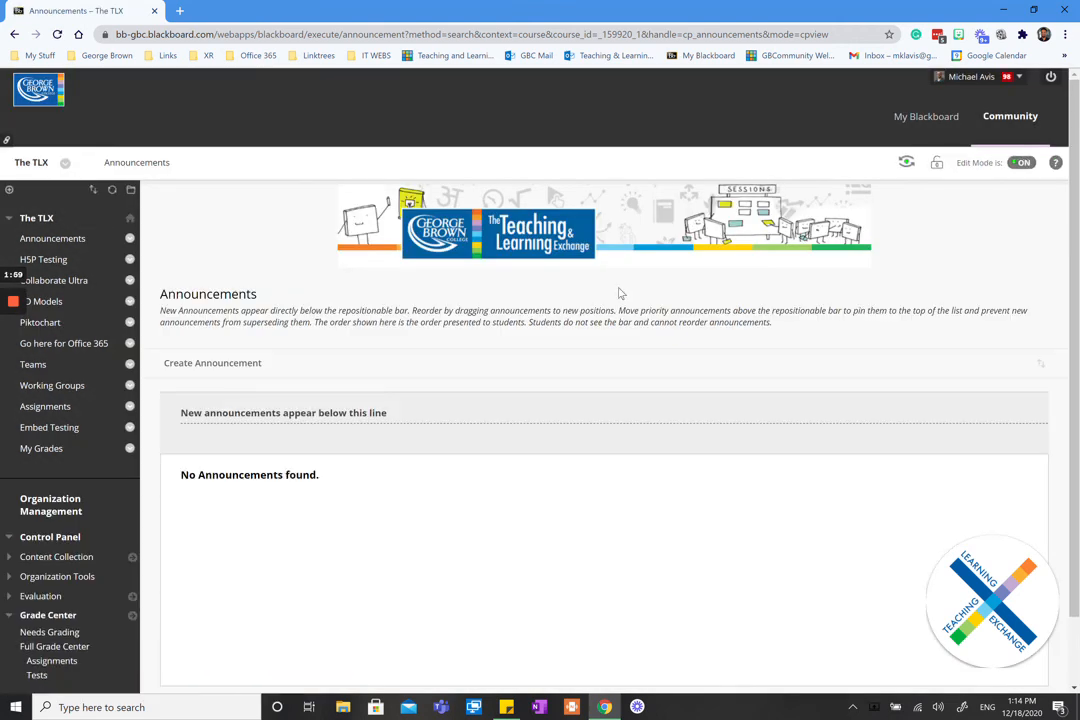
mouse_move(604, 360)
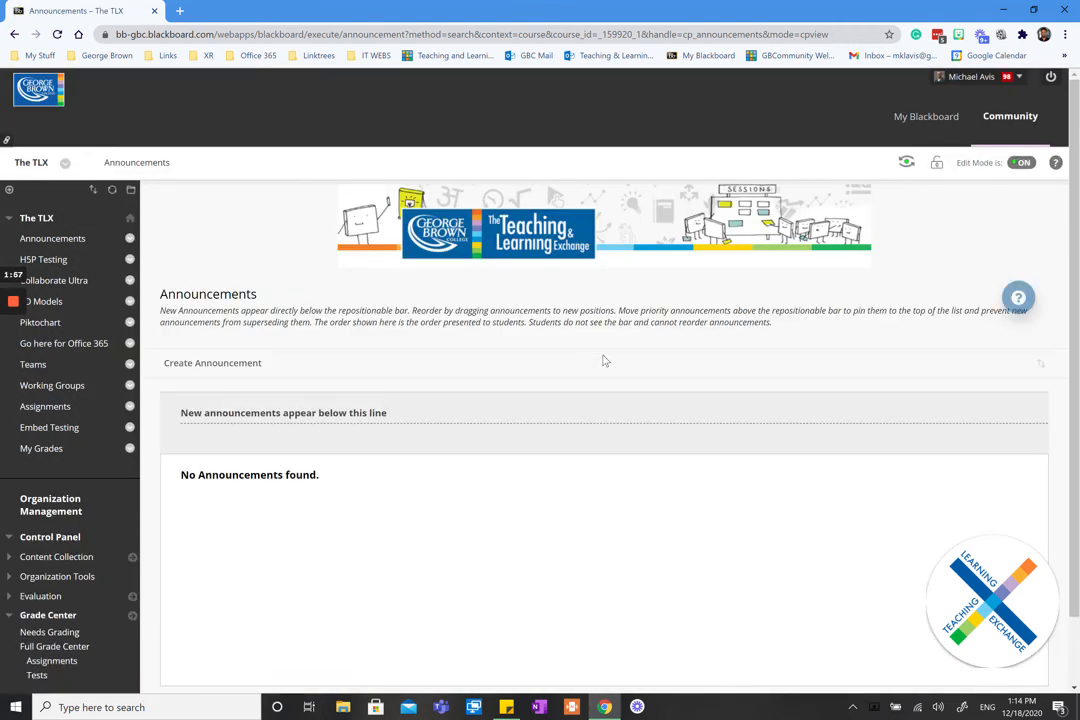
mouse_move(48, 300)
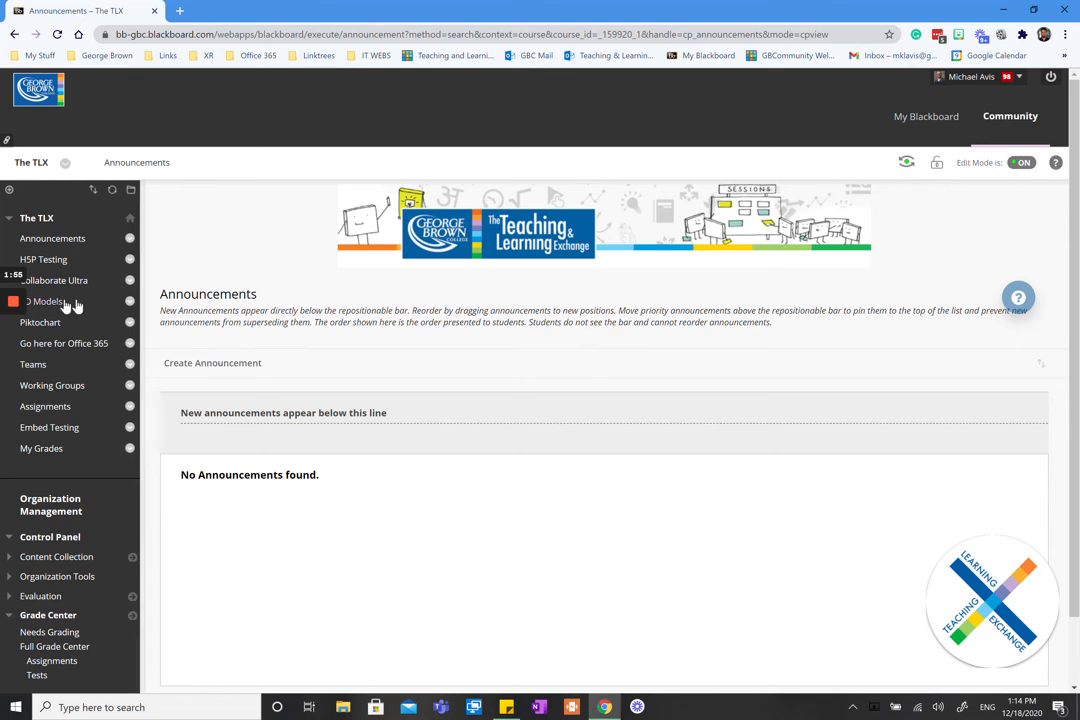